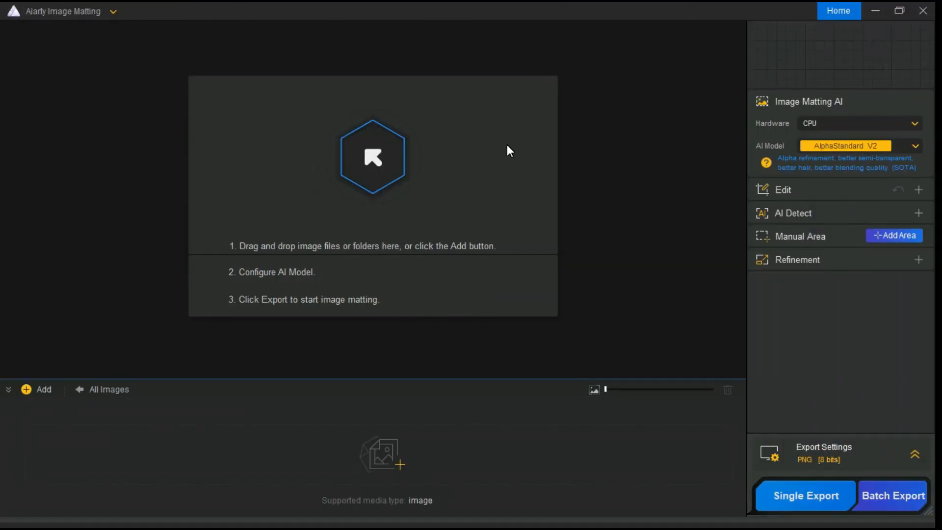
{"action": "mouse_move", "coordinate": [412, 280]}
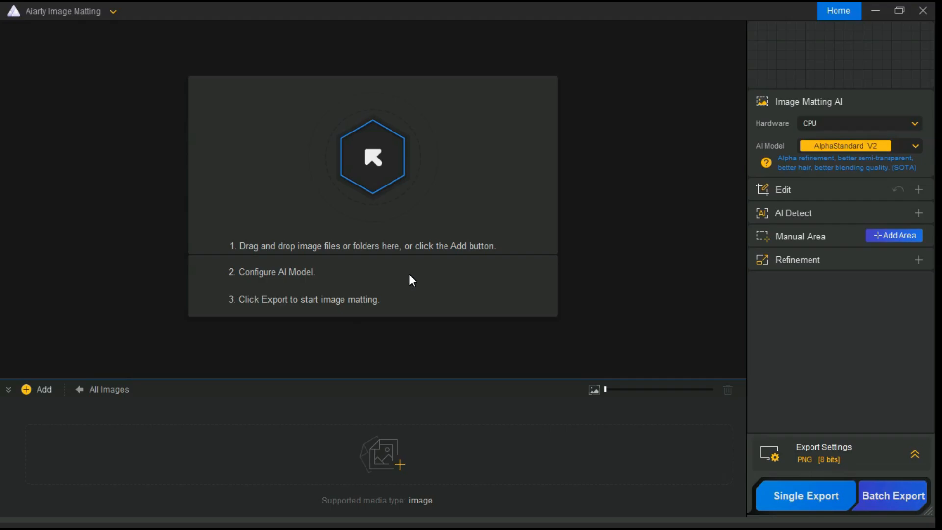
{"action": "mouse_move", "coordinate": [320, 261]}
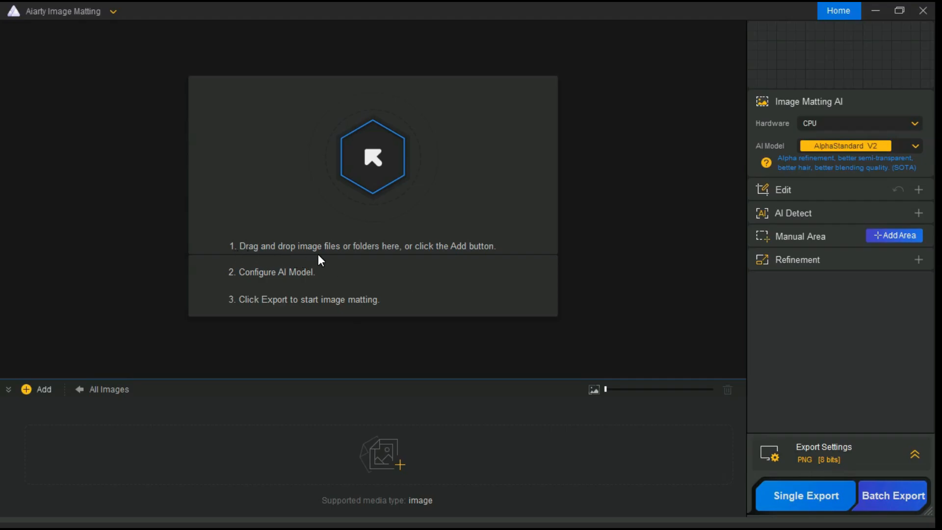
{"action": "mouse_move", "coordinate": [486, 255]}
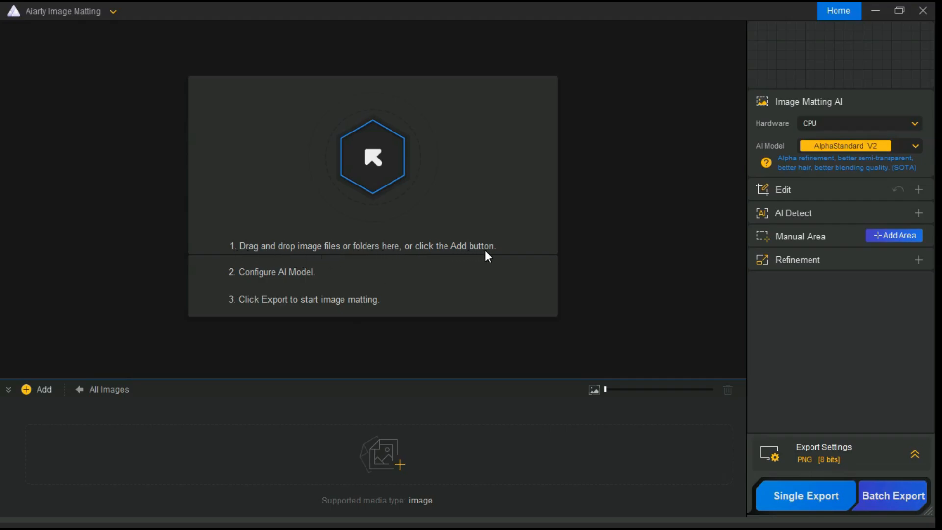
{"action": "mouse_move", "coordinate": [373, 157]}
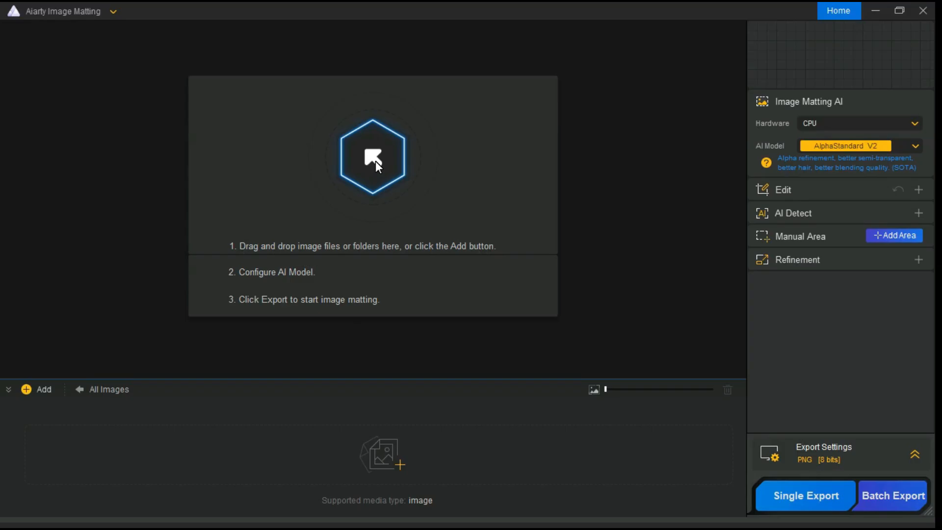
- Import the street portrait of the woman into the empty workspace
{"action": "left_click", "coordinate": [373, 156]}
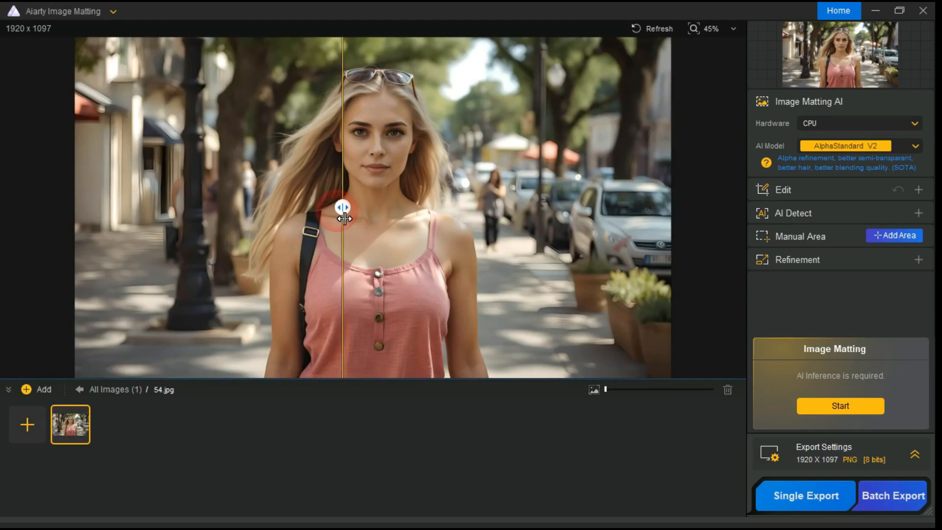
{"action": "left_click_drag", "start_coordinate": [342, 210], "coordinate": [90, 207]}
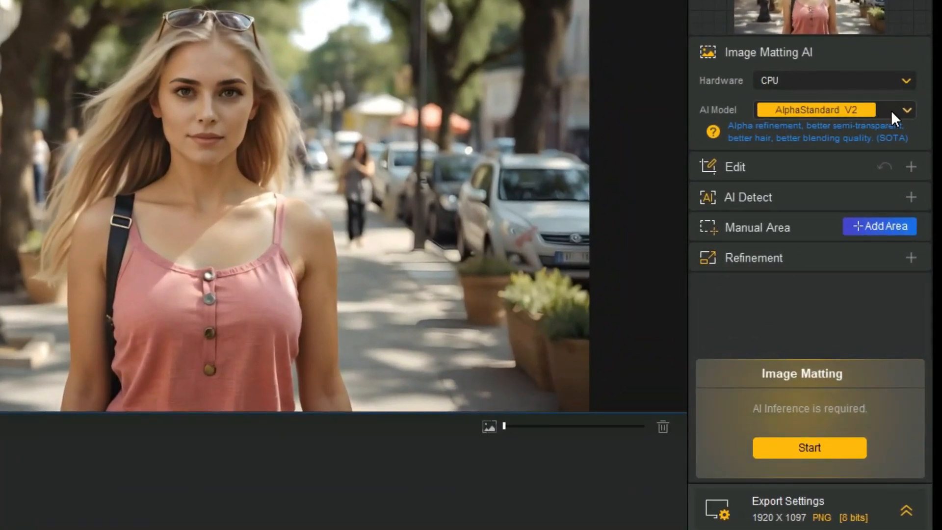
{"action": "left_click", "coordinate": [906, 110]}
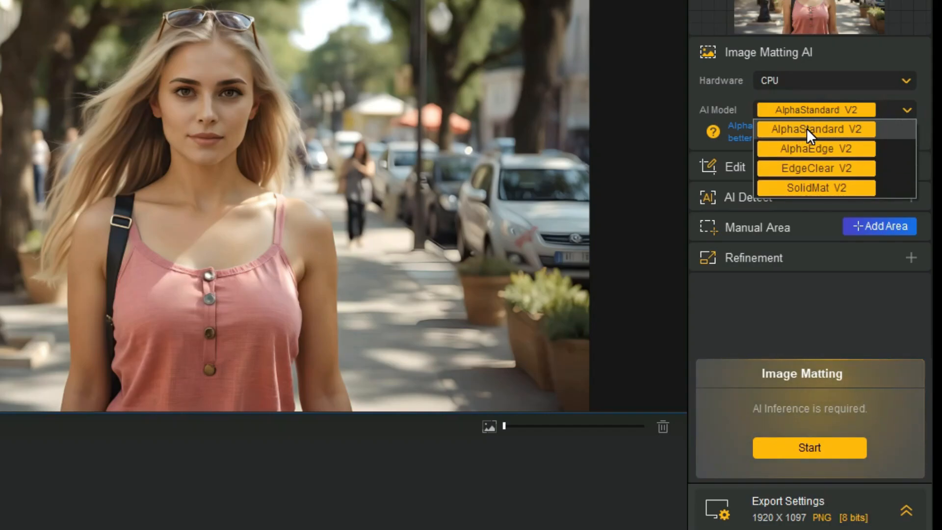
{"action": "left_click", "coordinate": [816, 129]}
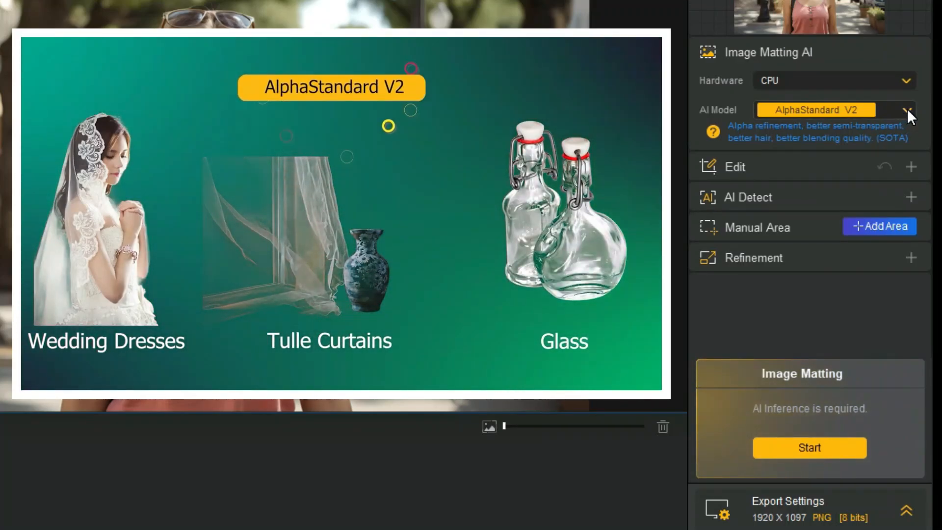
{"action": "left_click", "coordinate": [816, 109]}
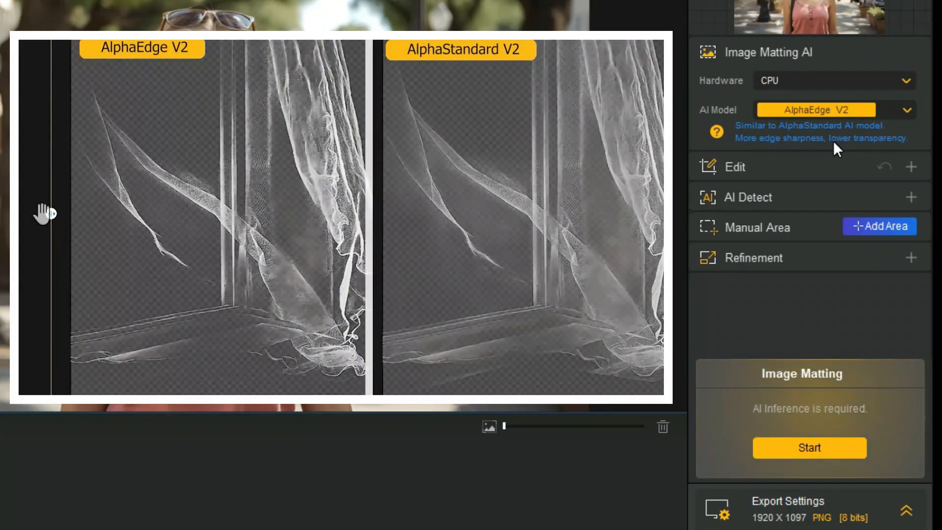
{"action": "left_click", "coordinate": [834, 109]}
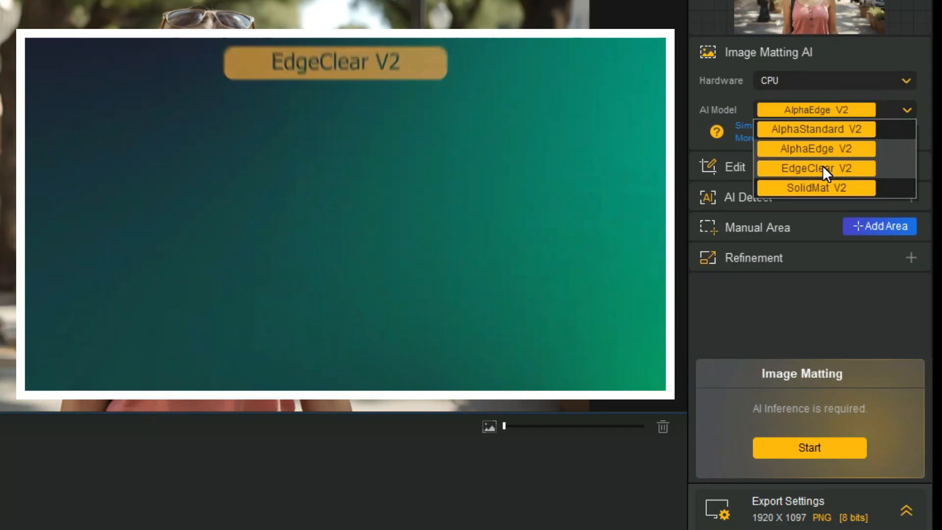
{"action": "left_click", "coordinate": [815, 168]}
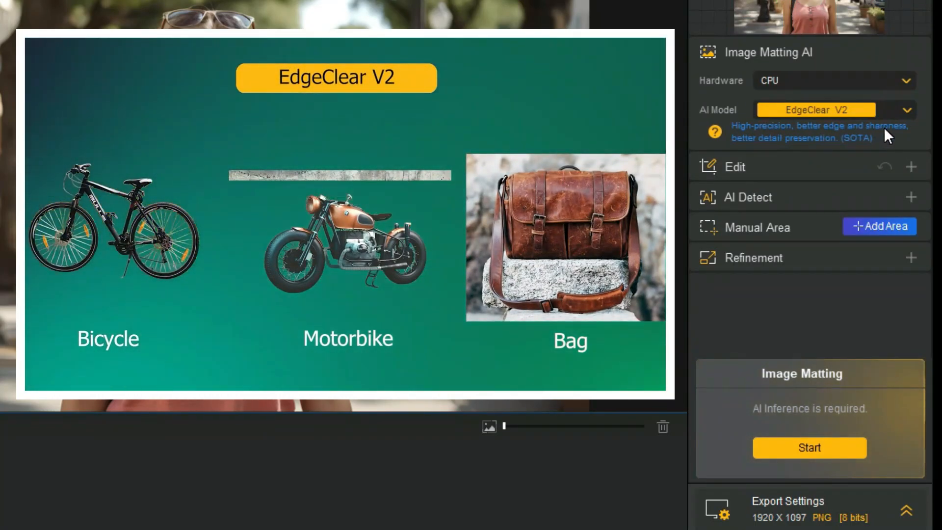
{"action": "left_click", "coordinate": [906, 110]}
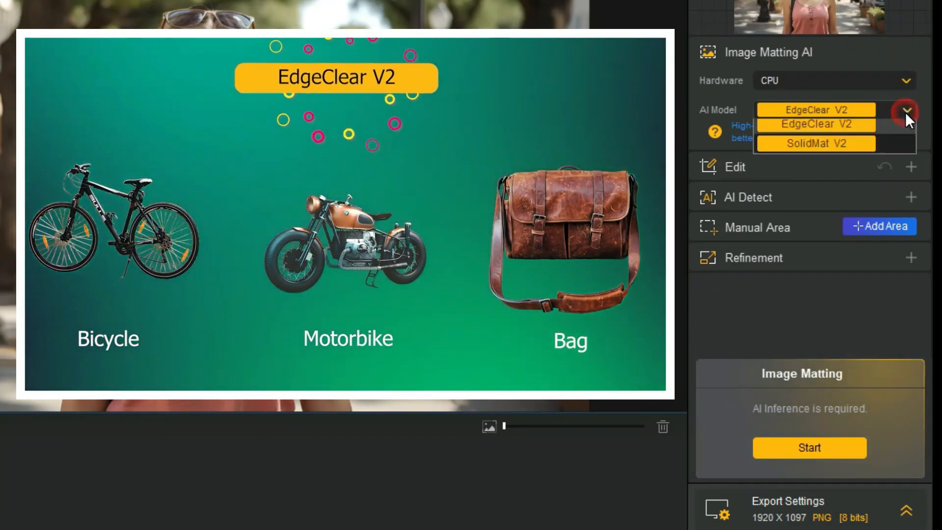
{"action": "left_click", "coordinate": [815, 143]}
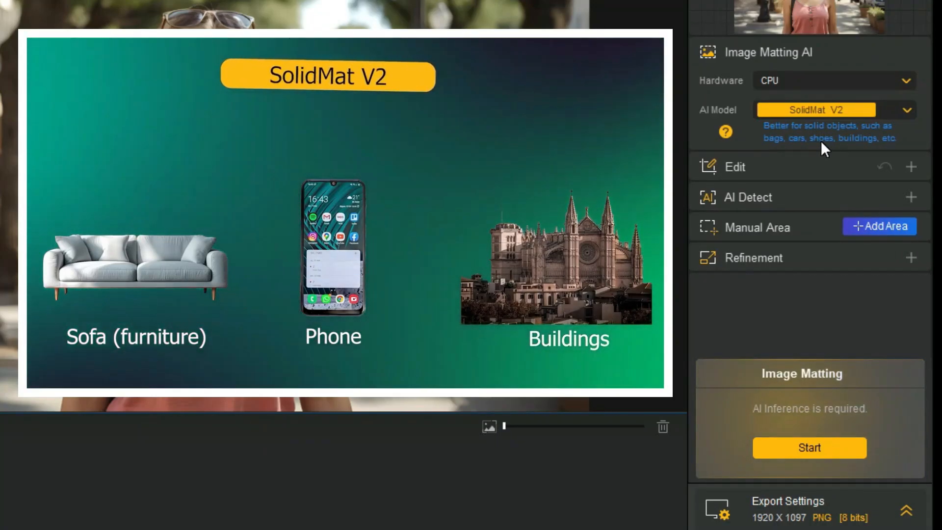
{"action": "left_click", "coordinate": [906, 111]}
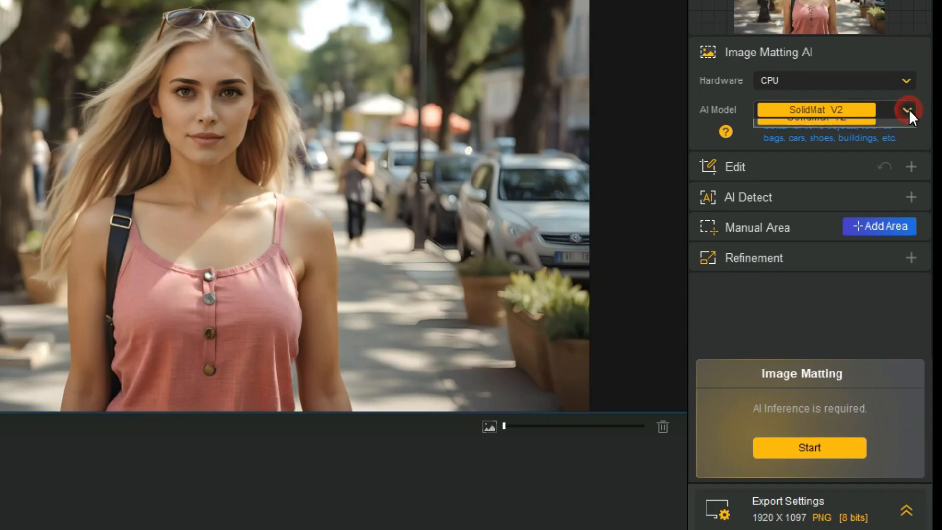
{"action": "left_click", "coordinate": [907, 110]}
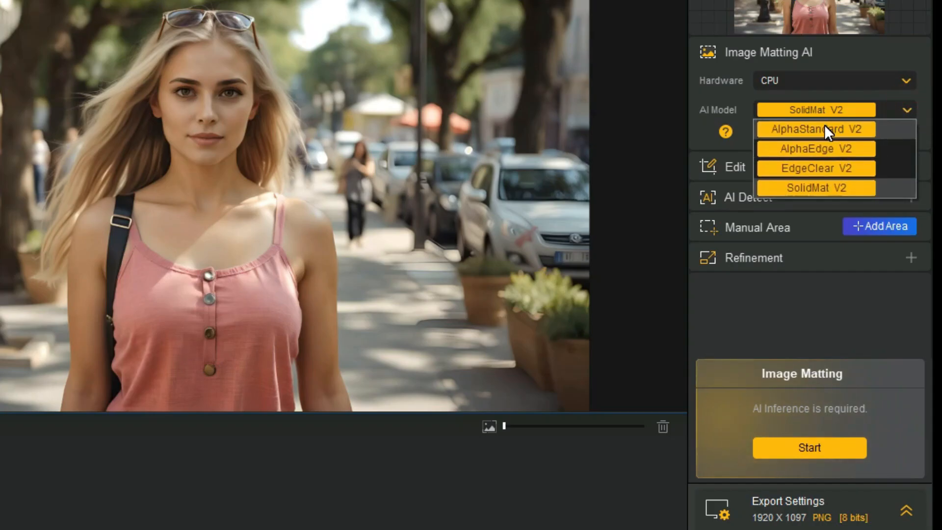
{"action": "left_click", "coordinate": [816, 129]}
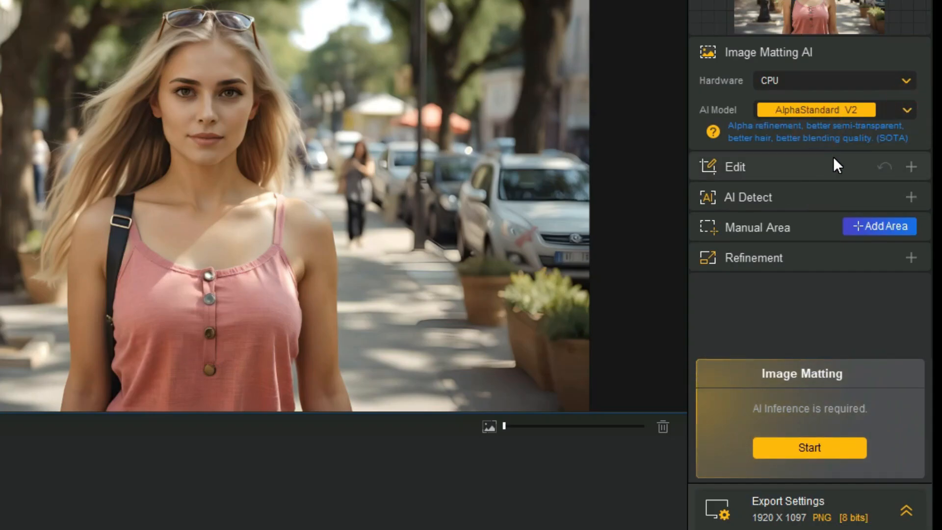
- Under AI Enhance, try the More-Detail GAN v2 and Smooth Diff v2 models
{"action": "left_click", "coordinate": [734, 166]}
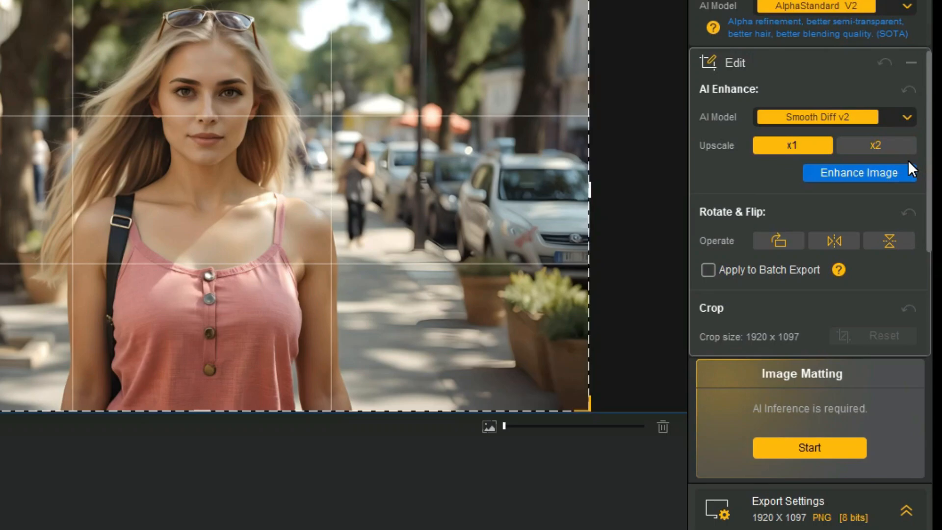
{"action": "mouse_move", "coordinate": [745, 105]}
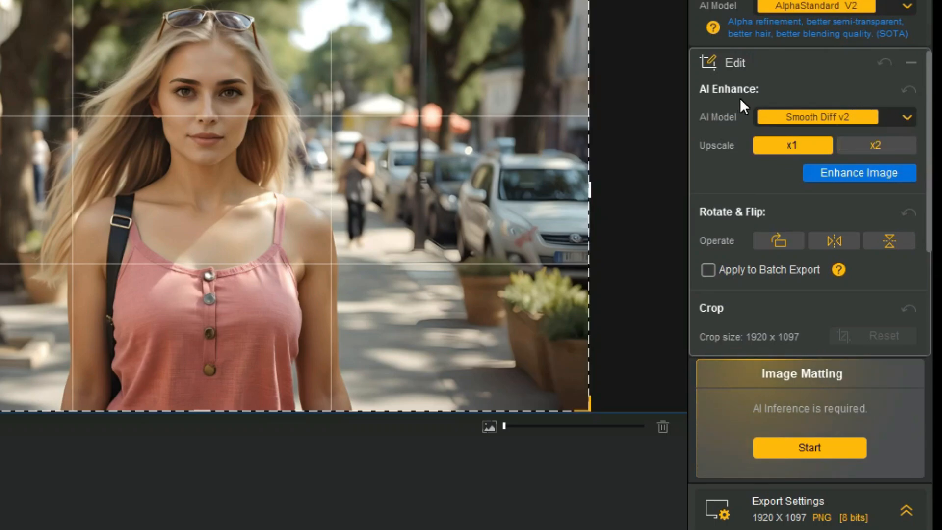
{"action": "left_click", "coordinate": [907, 117]}
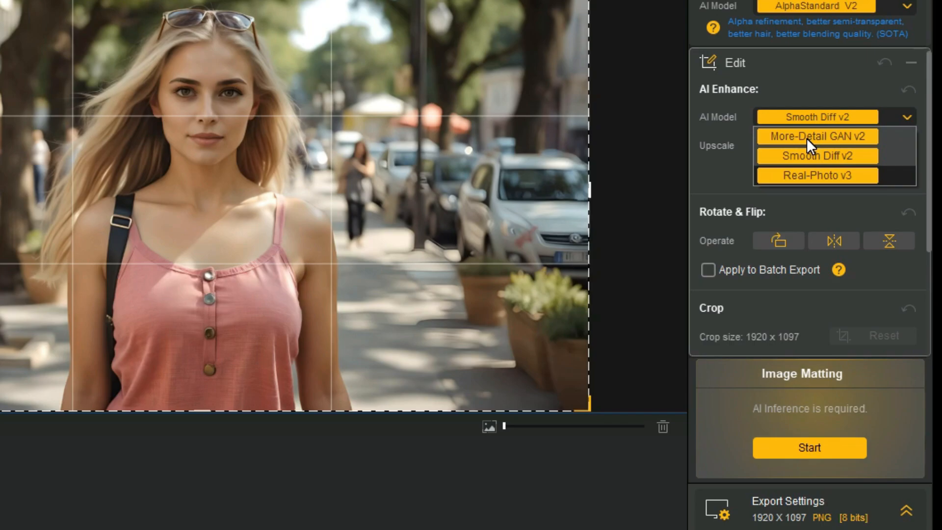
{"action": "left_click", "coordinate": [816, 135]}
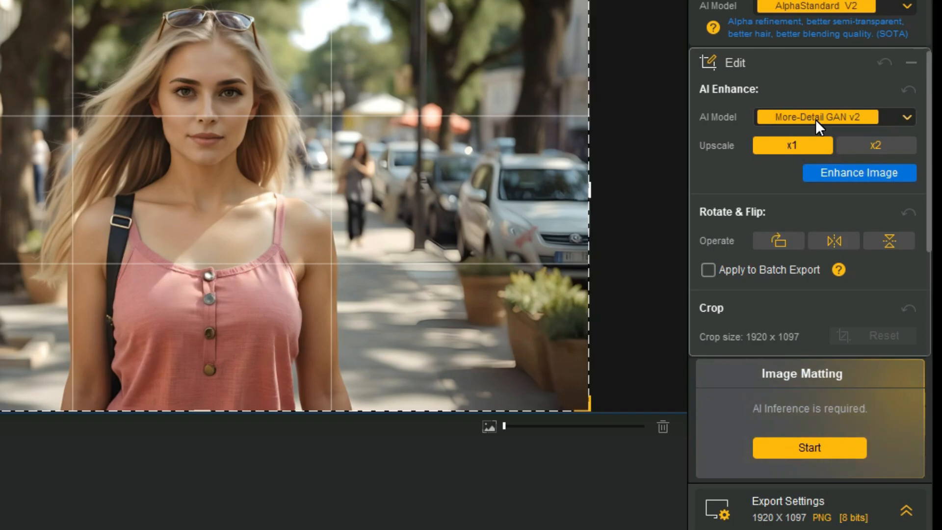
{"action": "left_click", "coordinate": [817, 117]}
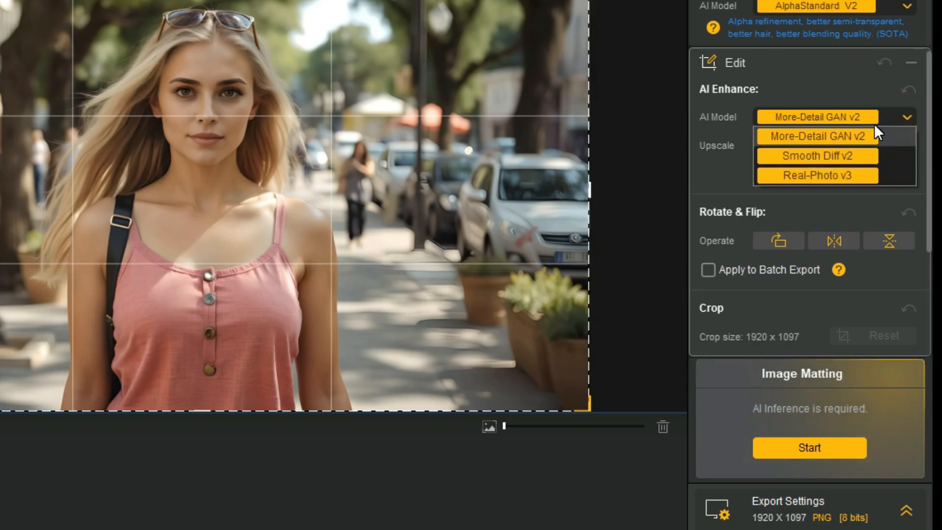
{"action": "left_click", "coordinate": [816, 156]}
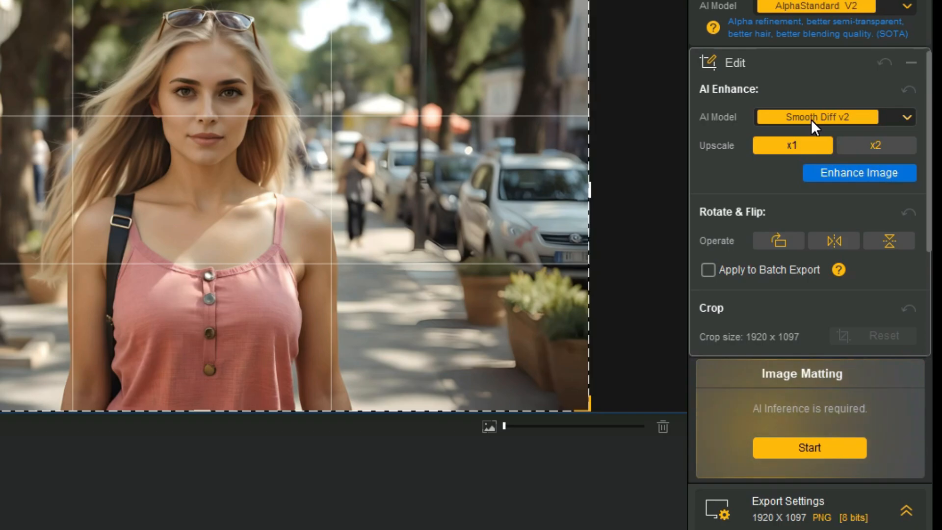
- Settle the enhancement model choice and keep the output at original 1x size
{"action": "left_click", "coordinate": [818, 116]}
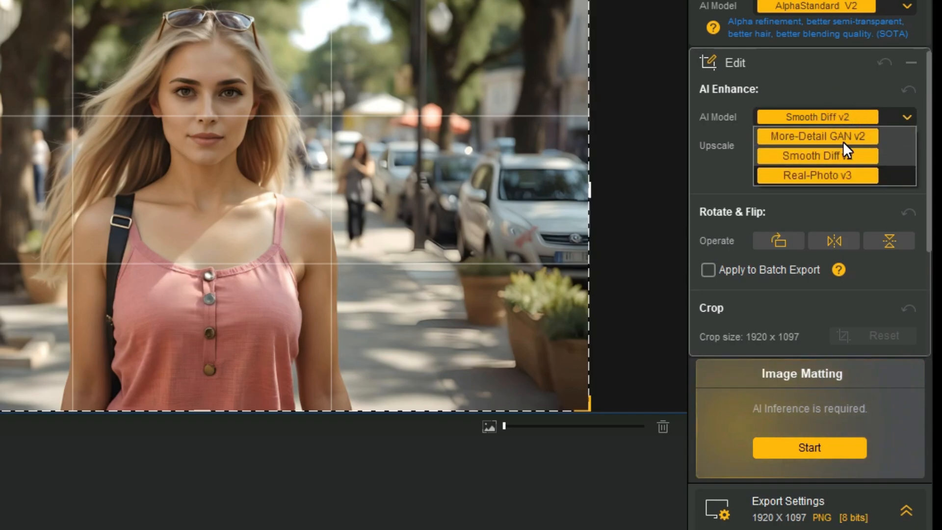
{"action": "left_click", "coordinate": [815, 175]}
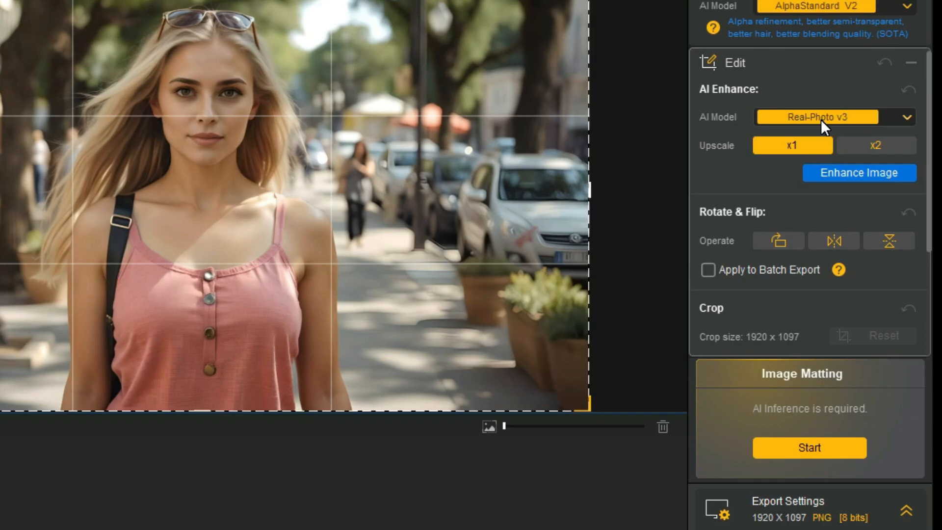
{"action": "left_click", "coordinate": [816, 117]}
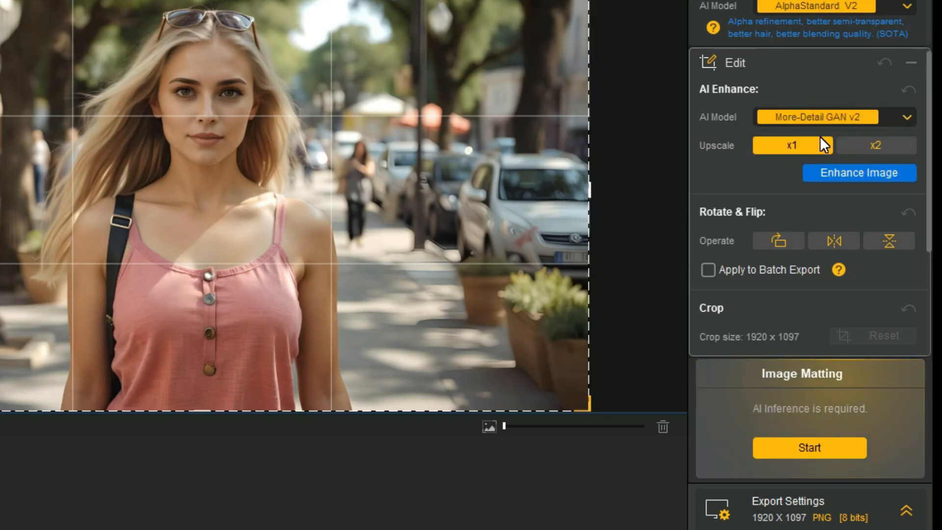
{"action": "left_click", "coordinate": [877, 145]}
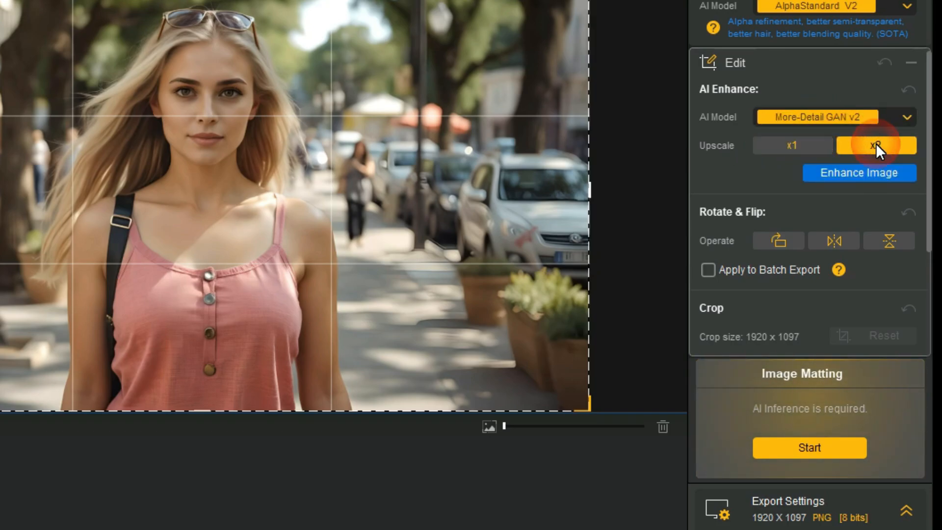
{"action": "left_click", "coordinate": [791, 145]}
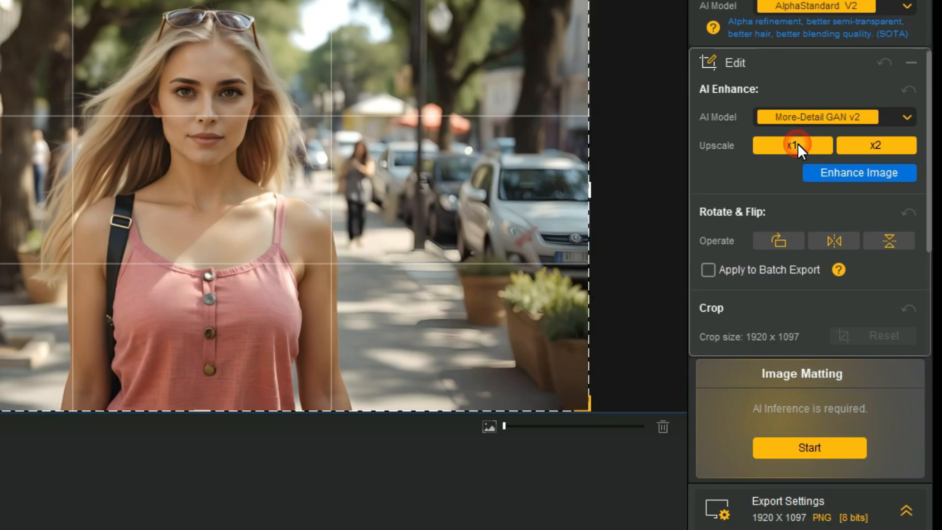
{"action": "left_click", "coordinate": [777, 240]}
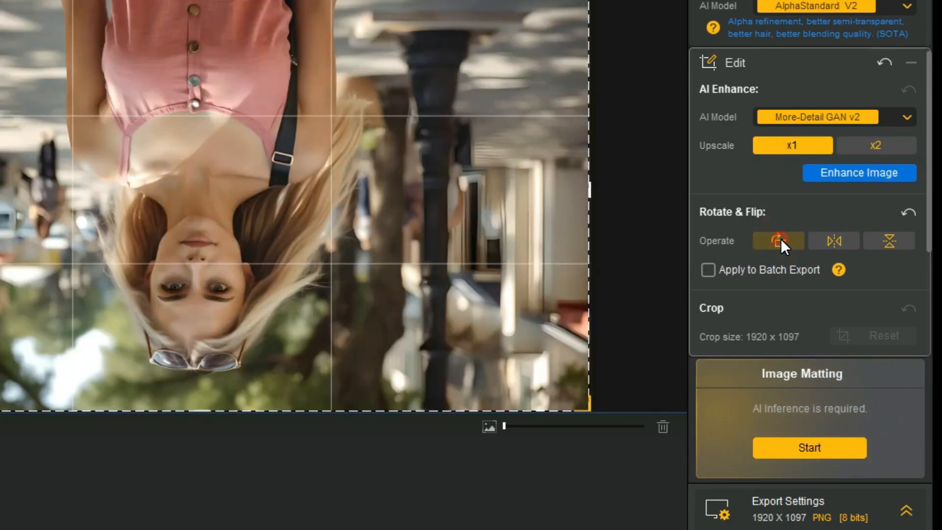
{"action": "left_click", "coordinate": [889, 241]}
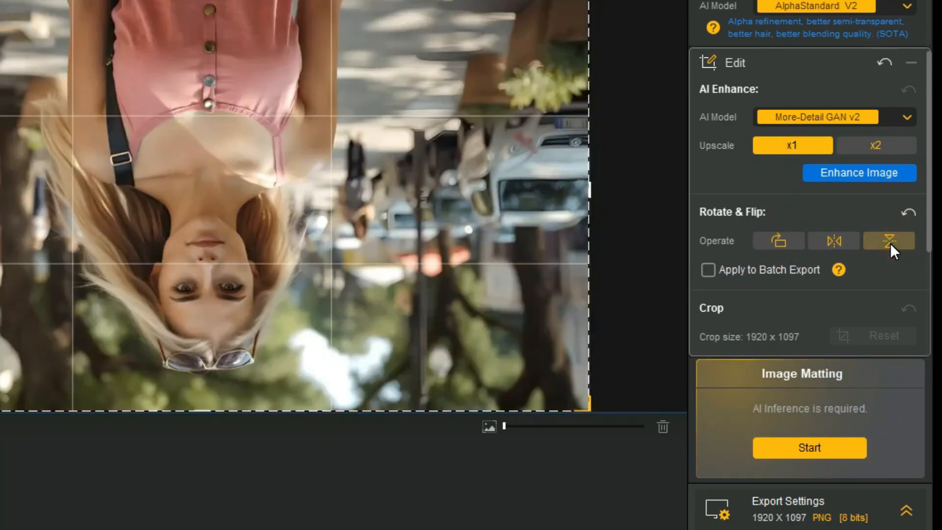
{"action": "left_click", "coordinate": [890, 240]}
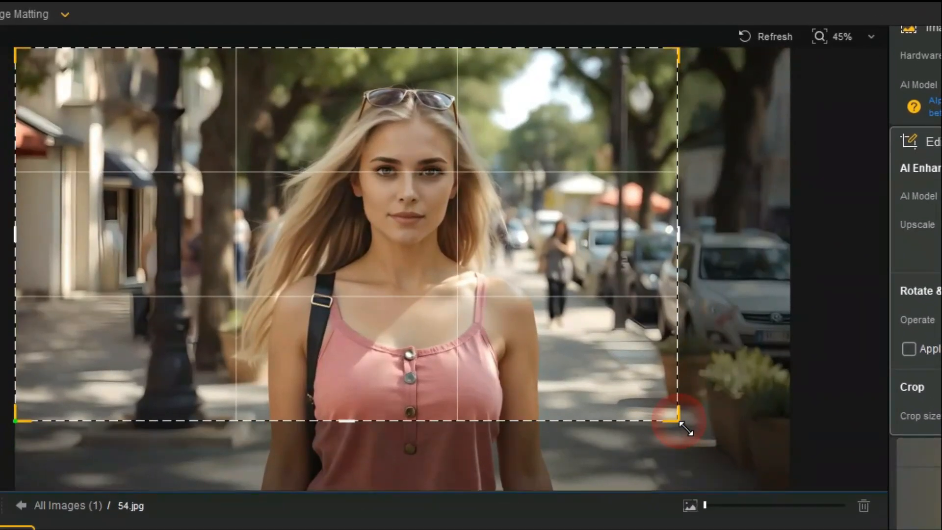
{"action": "left_click_drag", "start_coordinate": [682, 422], "coordinate": [716, 442]}
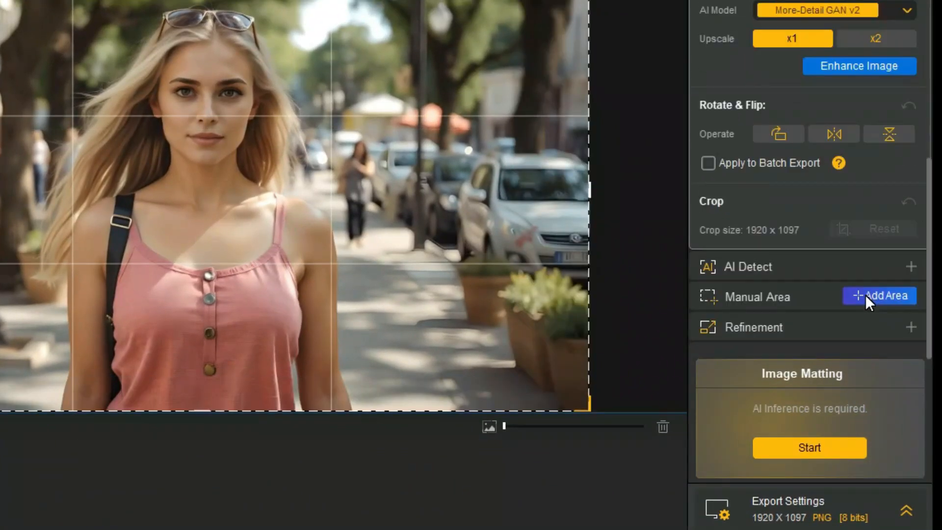
- Start automatic AI detection of areas in the portrait
{"action": "left_click", "coordinate": [911, 266]}
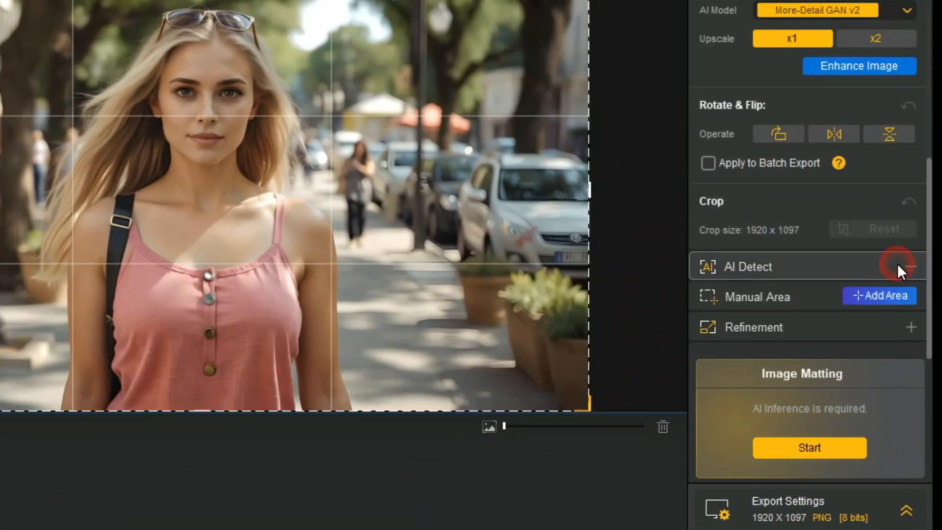
{"action": "left_click", "coordinate": [909, 266]}
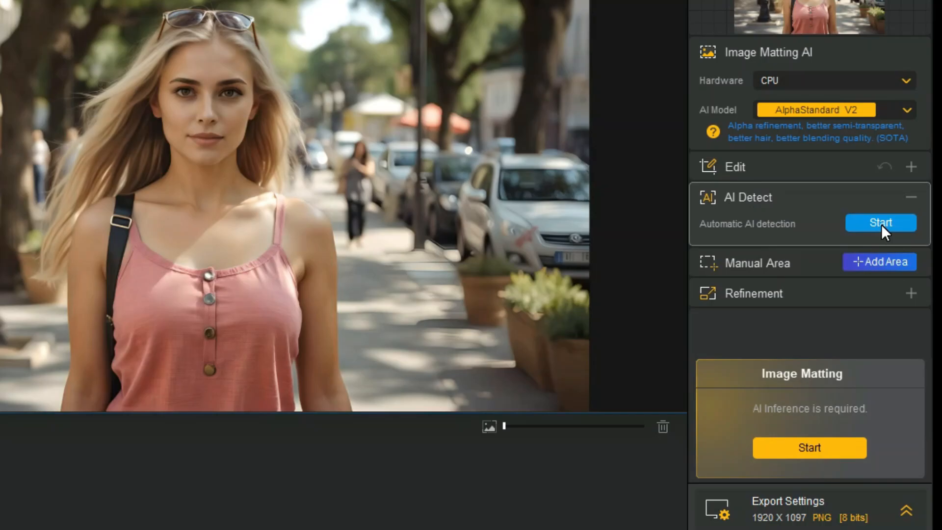
{"action": "left_click", "coordinate": [880, 223]}
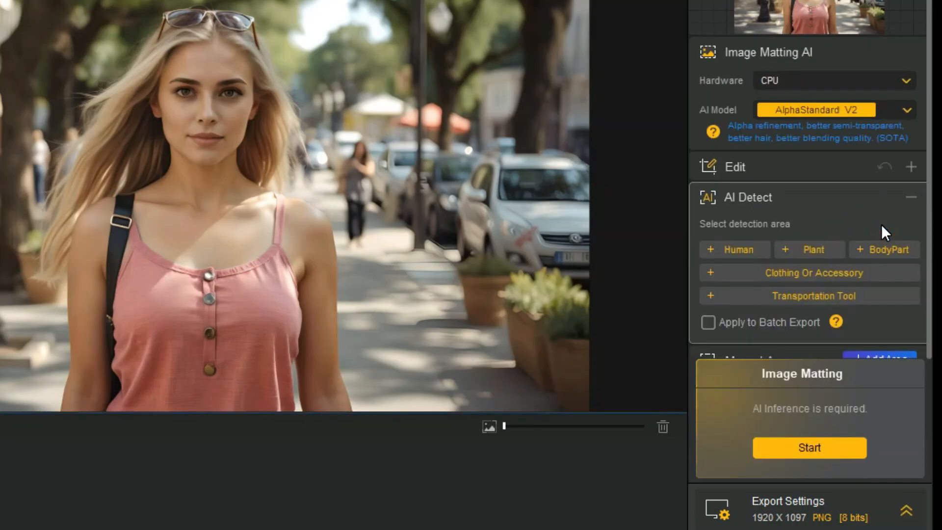
- Enable Human, Plant, BodyPart and Clothing Or Accessory detection, then begin adding a manual area
{"action": "left_click", "coordinate": [734, 248]}
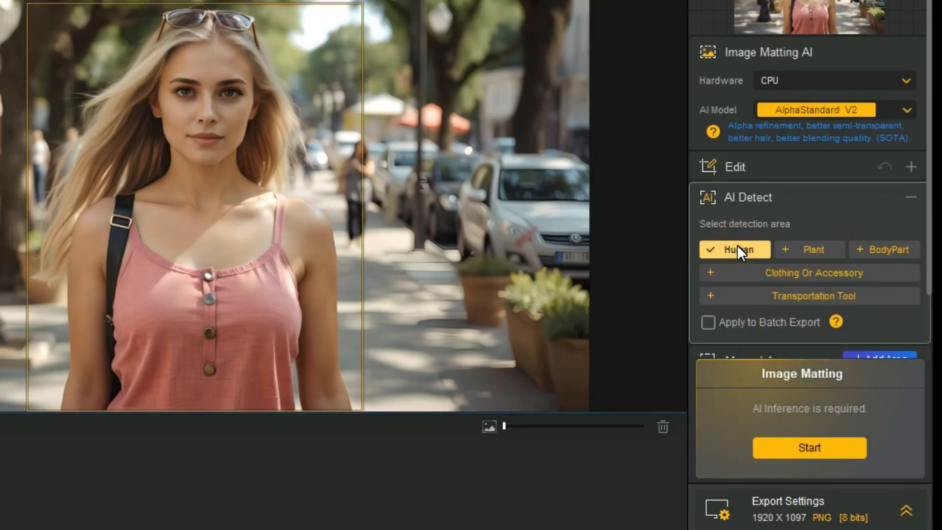
{"action": "left_click", "coordinate": [890, 248]}
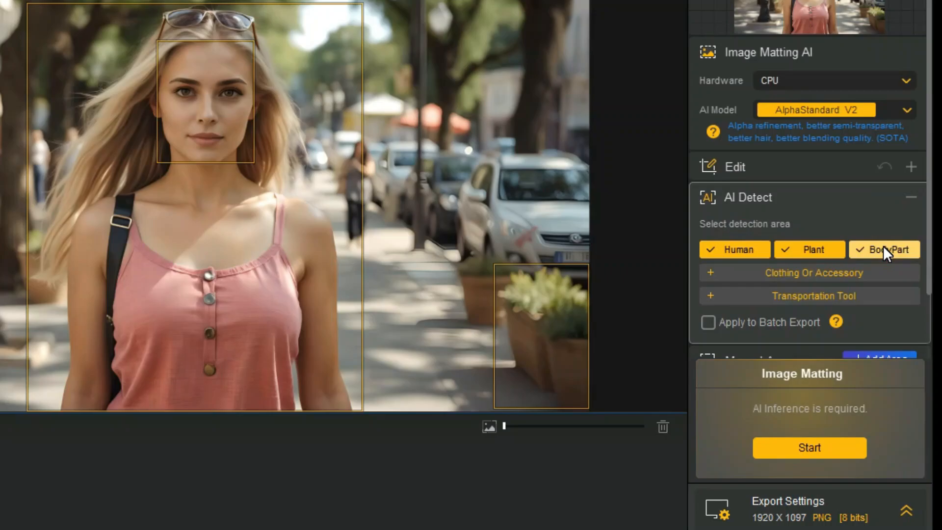
{"action": "left_click", "coordinate": [813, 272]}
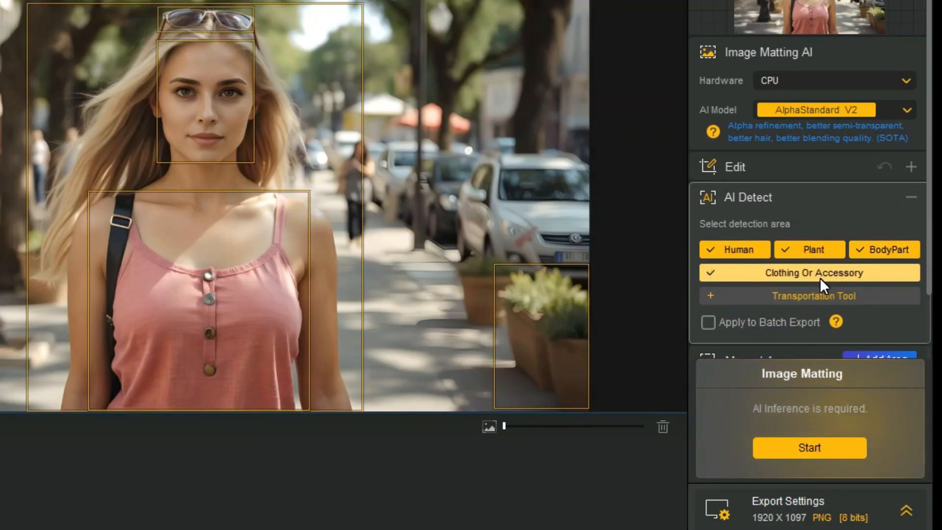
{"action": "left_click", "coordinate": [809, 296]}
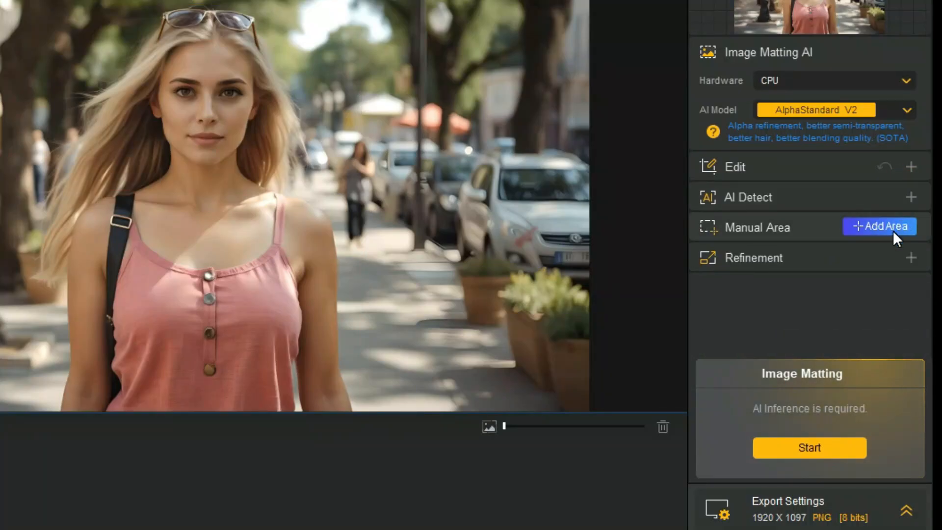
{"action": "left_click", "coordinate": [880, 226]}
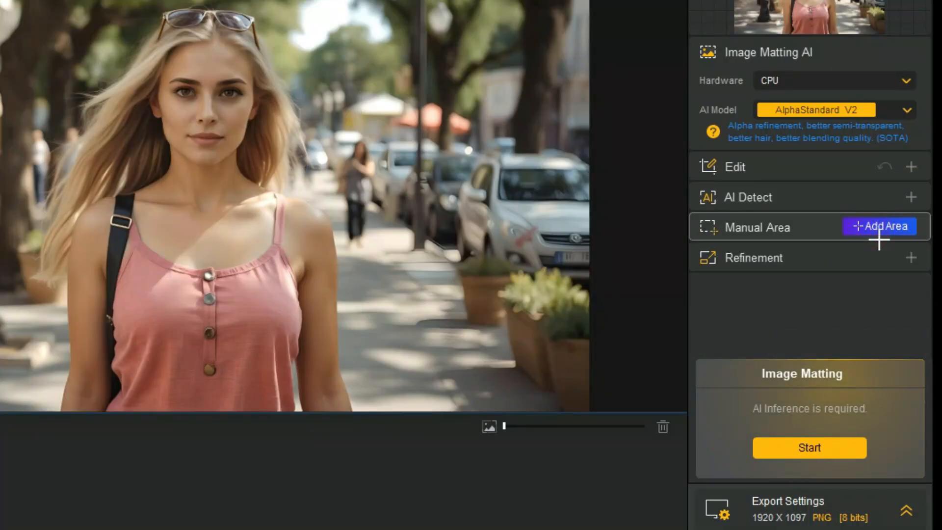
{"action": "left_click", "coordinate": [880, 227]}
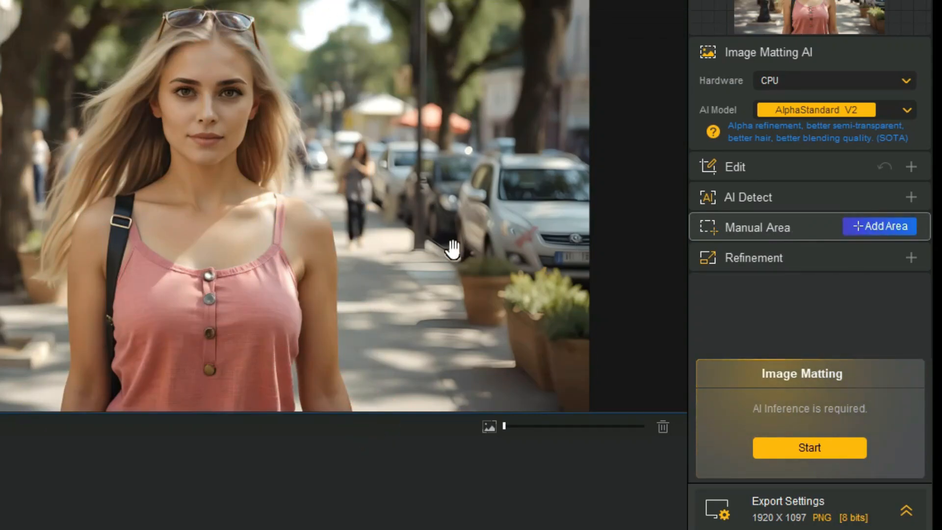
- Try Smooth Processing, Outline Emphasis and Balance Brightness refinements, leaving all three switched off
{"action": "left_click", "coordinate": [911, 258]}
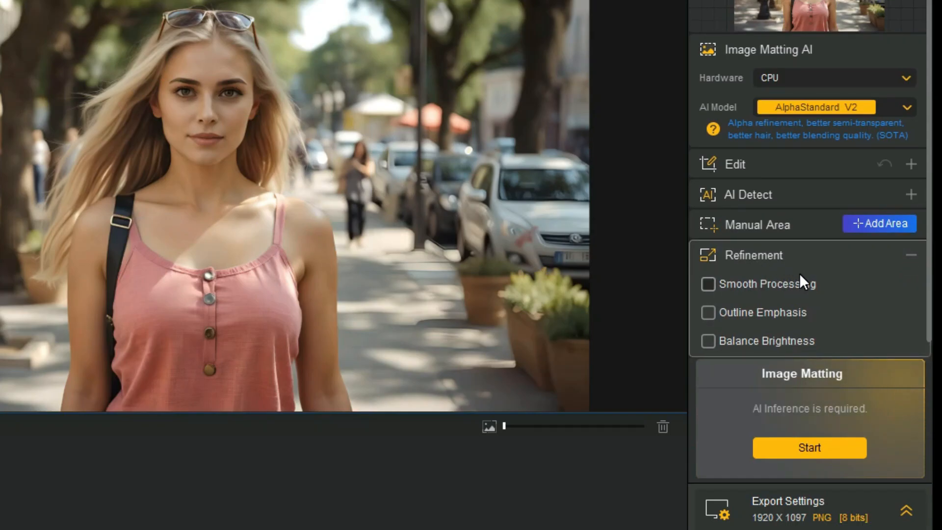
{"action": "mouse_move", "coordinate": [807, 299]}
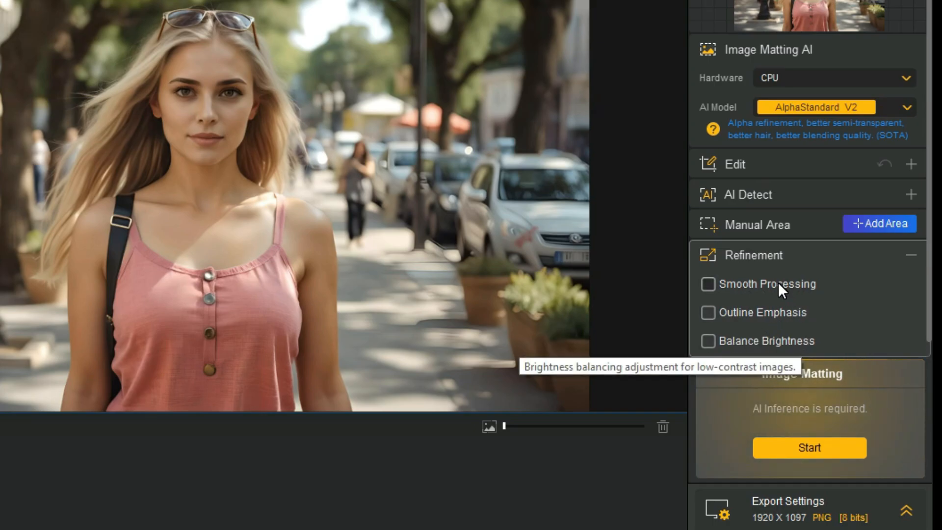
{"action": "left_click", "coordinate": [708, 283]}
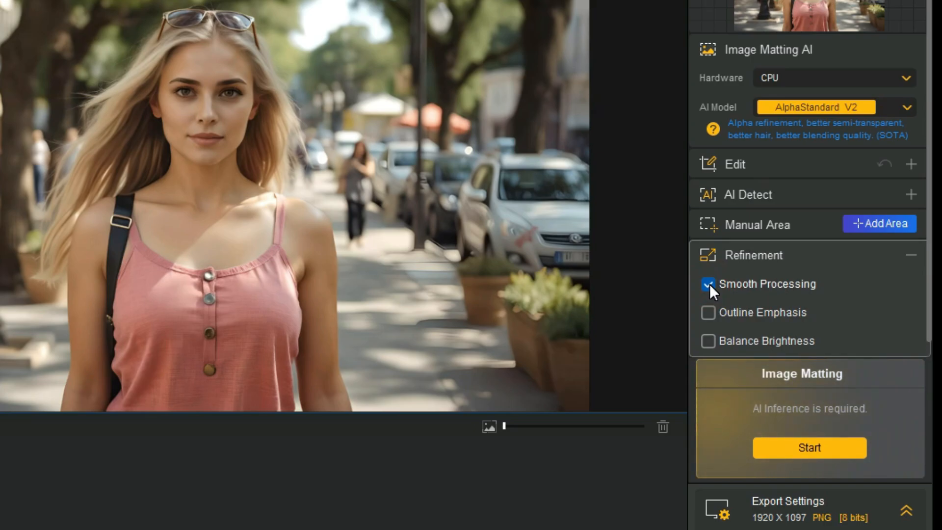
{"action": "left_click", "coordinate": [709, 312]}
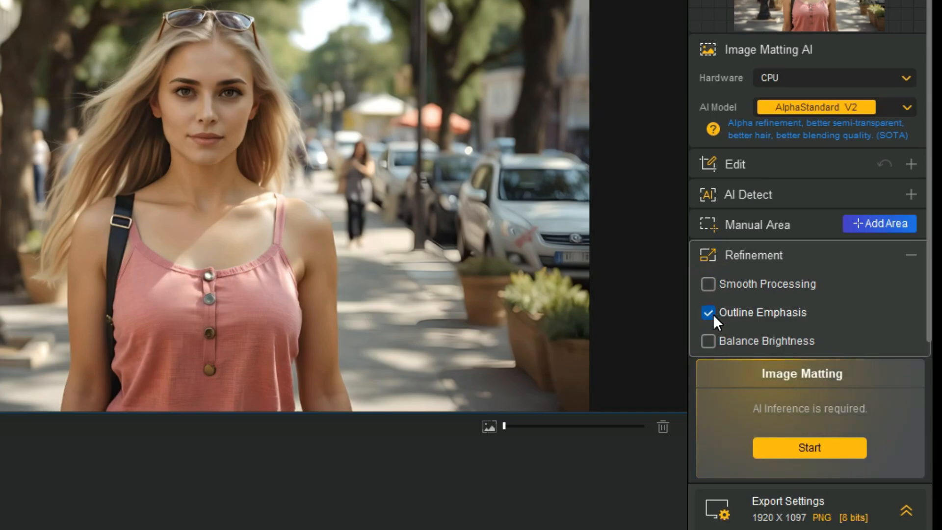
{"action": "left_click", "coordinate": [709, 341]}
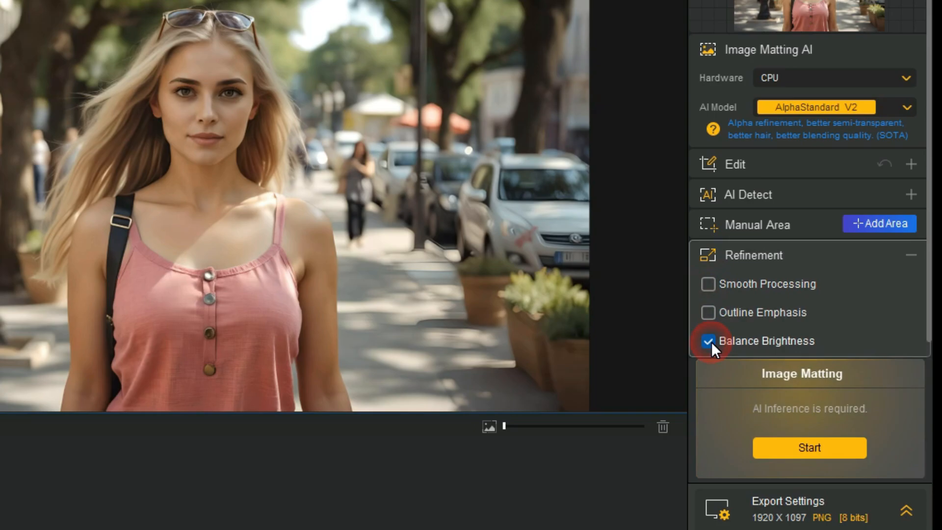
{"action": "left_click", "coordinate": [708, 341]}
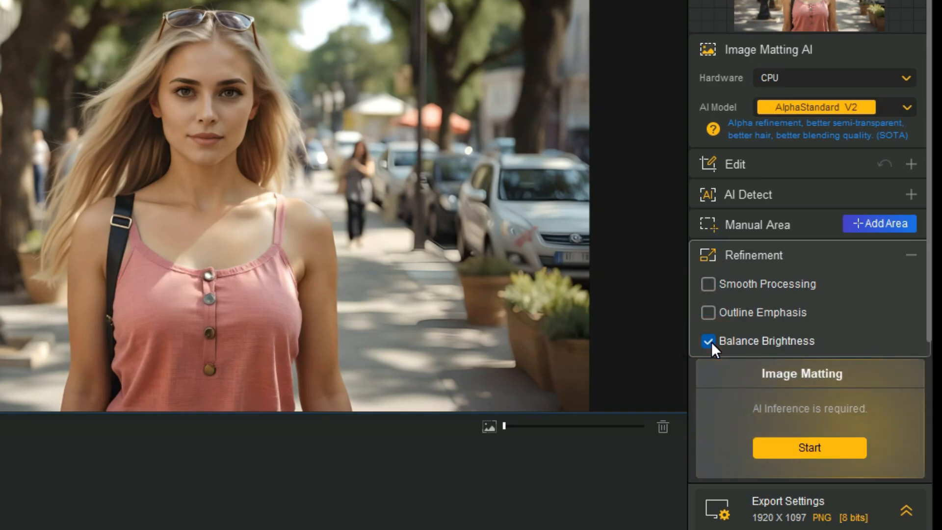
{"action": "left_click", "coordinate": [708, 341]}
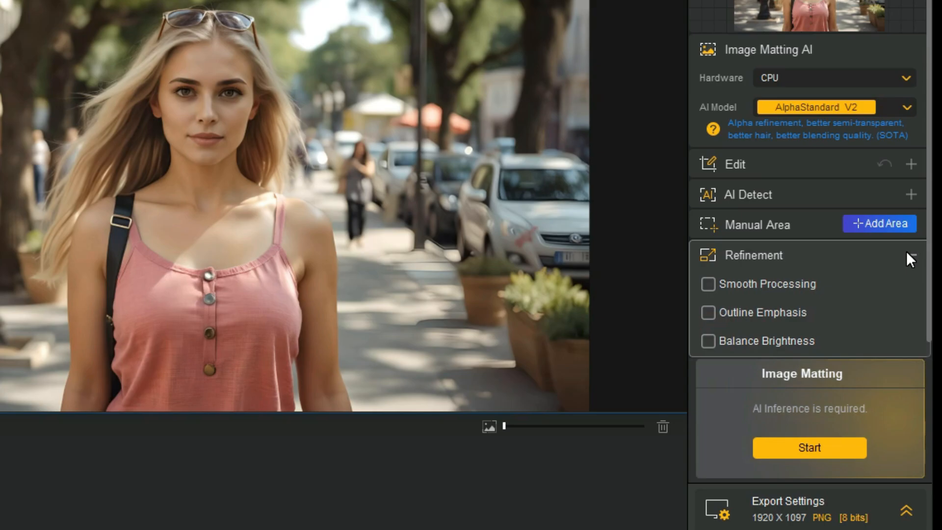
{"action": "left_click", "coordinate": [910, 255]}
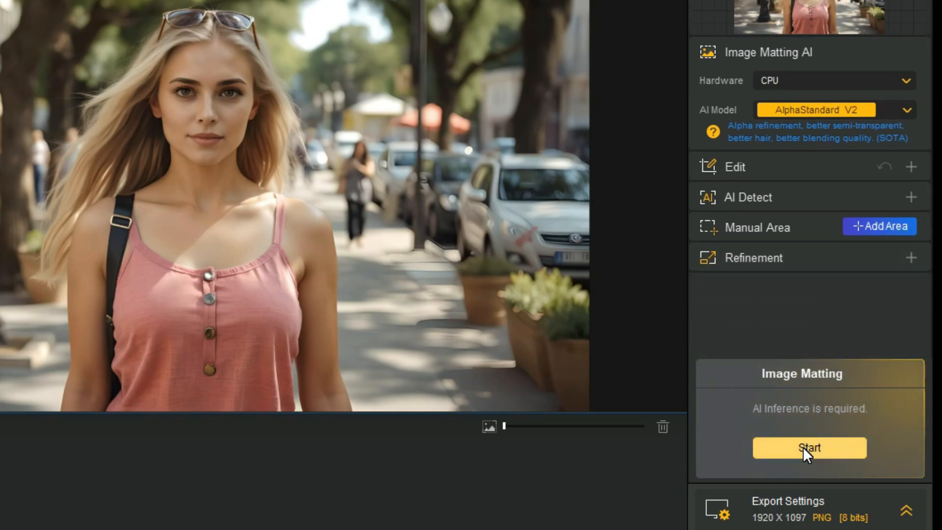
{"action": "left_click", "coordinate": [809, 448]}
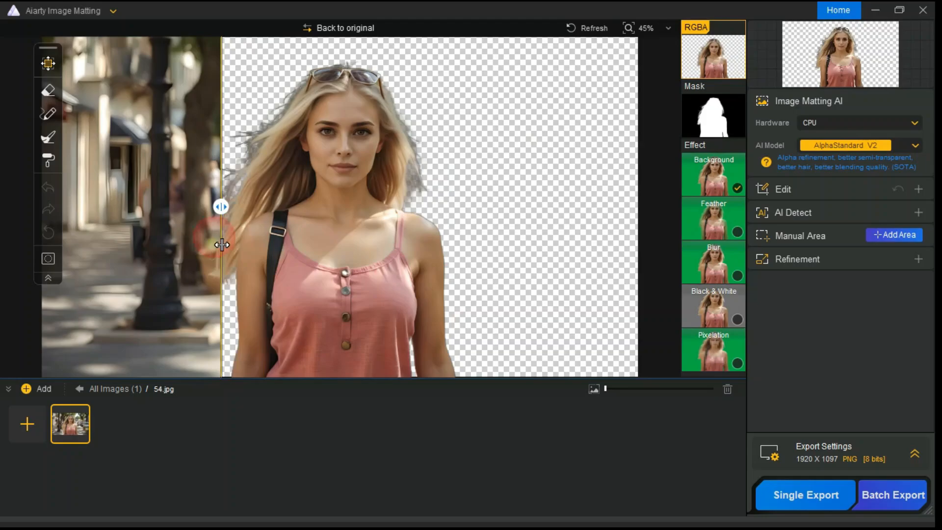
{"action": "left_click_drag", "start_coordinate": [220, 207], "coordinate": [68, 207]}
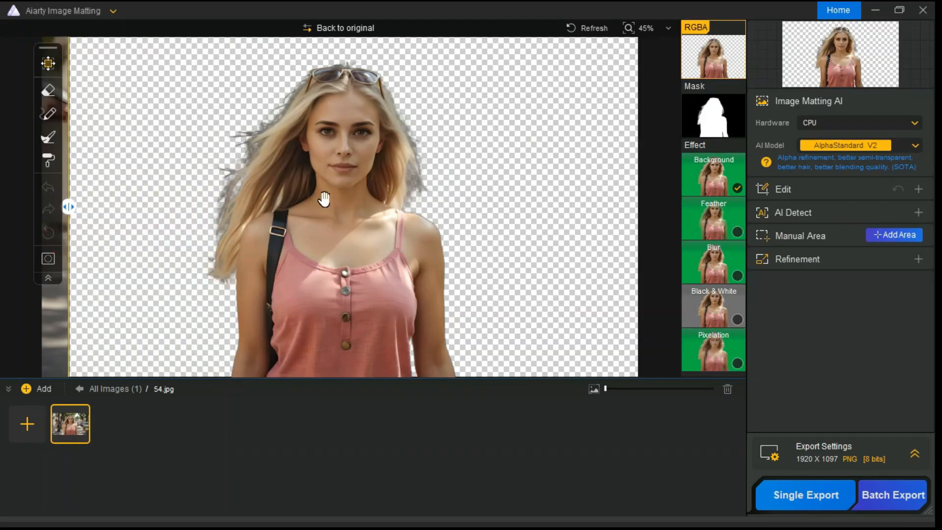
{"action": "mouse_move", "coordinate": [592, 218]}
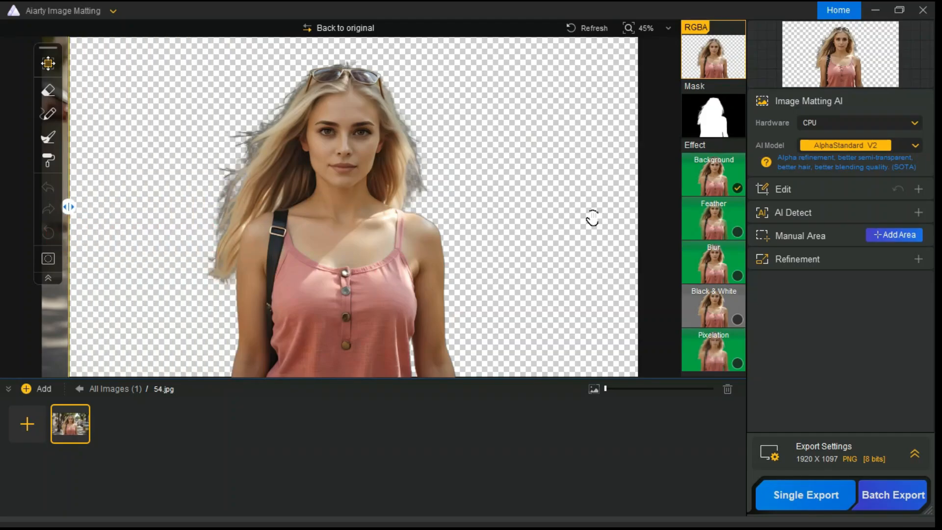
- Enable a background behind the cut-out and confirm a green-to-yellow gradient fill
{"action": "left_click", "coordinate": [714, 175]}
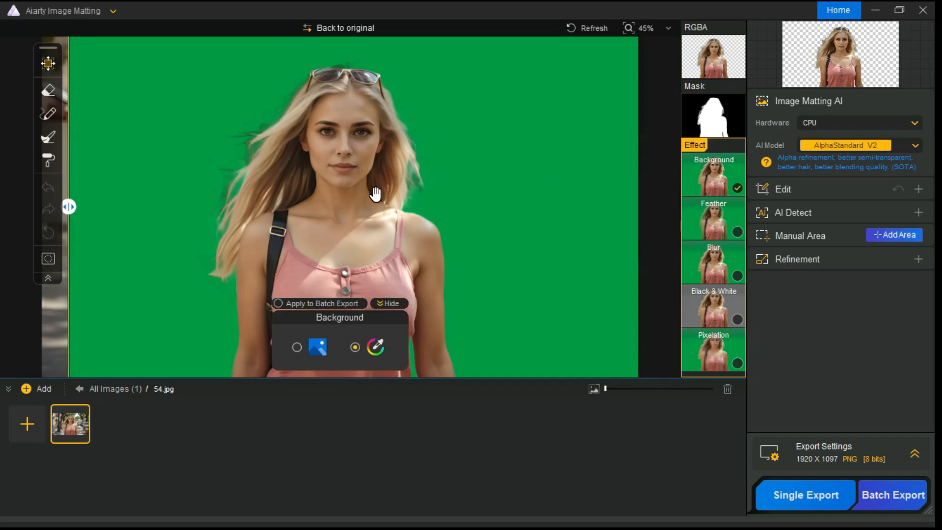
{"action": "left_click", "coordinate": [375, 347]}
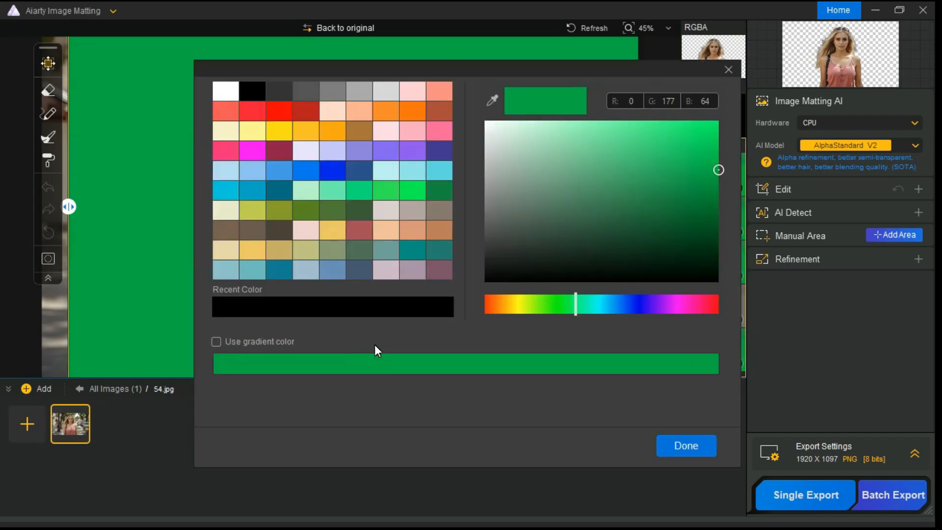
{"action": "left_click", "coordinate": [216, 342]}
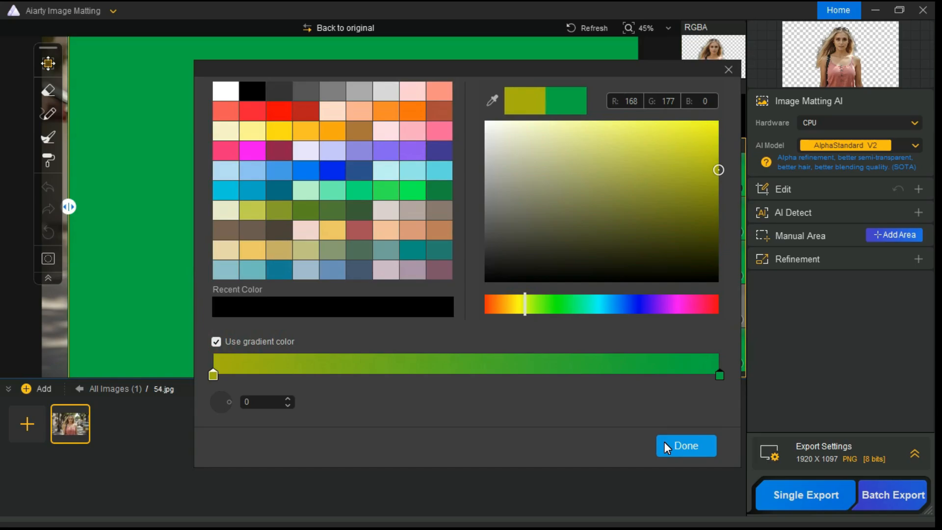
{"action": "left_click", "coordinate": [685, 445]}
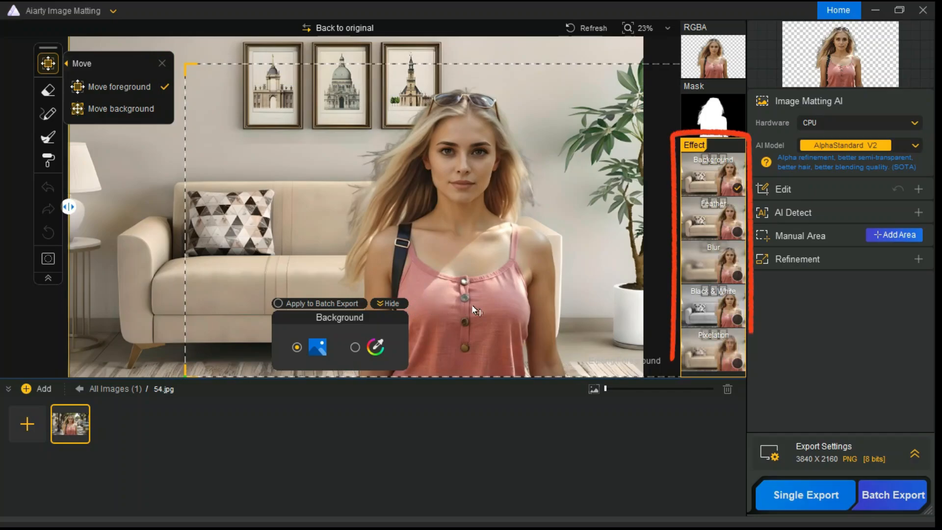
{"action": "mouse_move", "coordinate": [713, 264]}
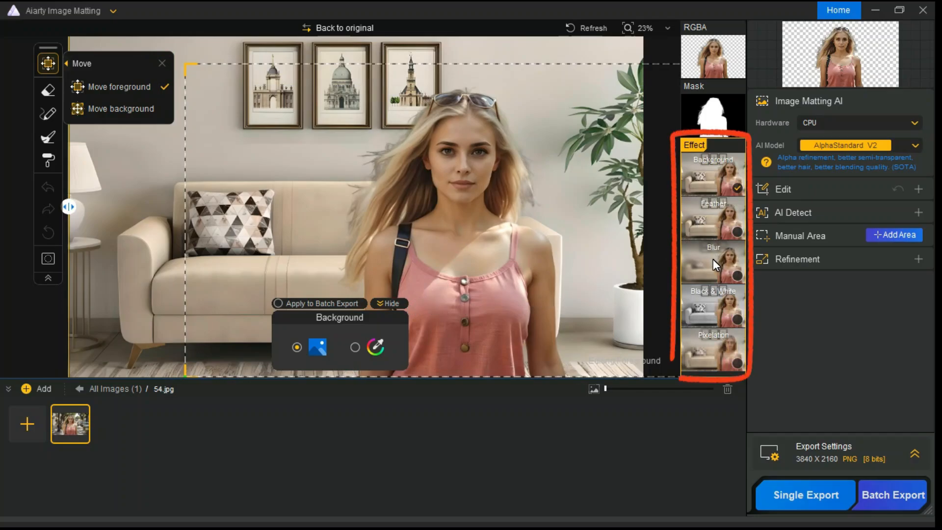
{"action": "left_click", "coordinate": [713, 264]}
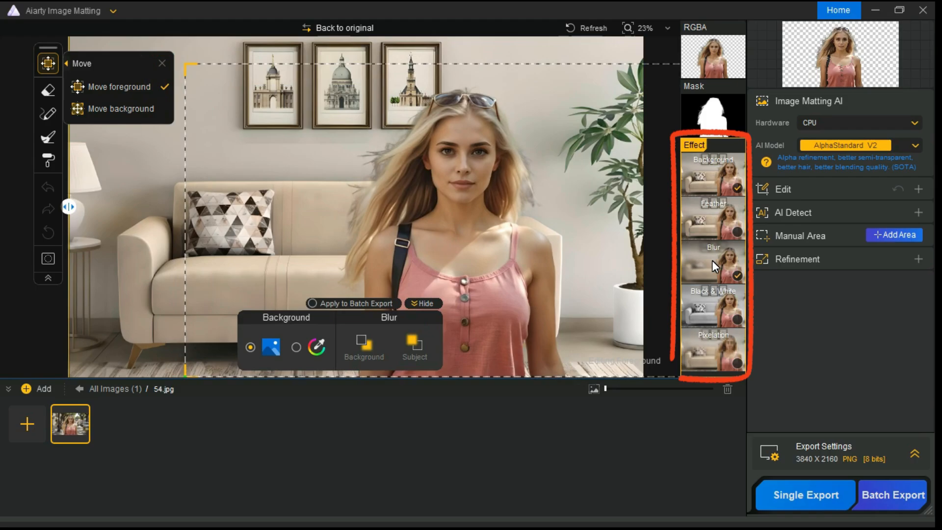
{"action": "left_click", "coordinate": [413, 347]}
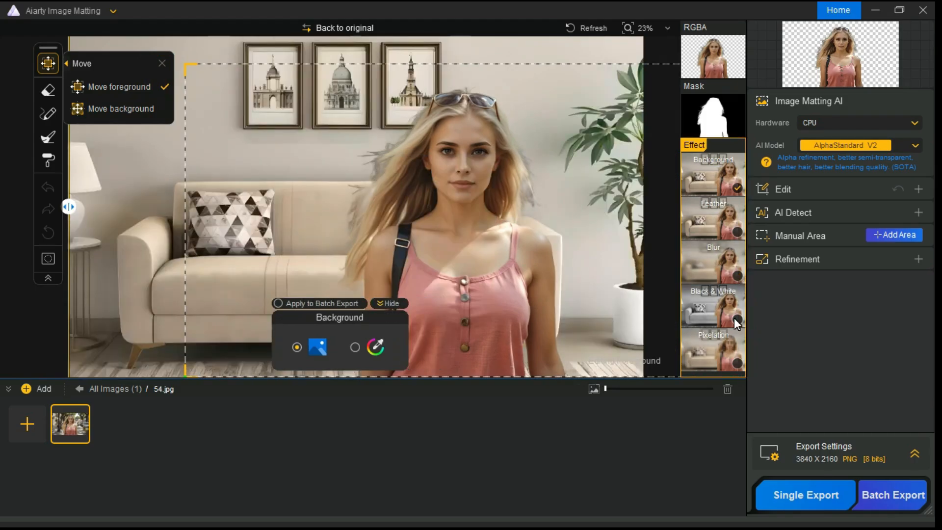
{"action": "left_click", "coordinate": [712, 306]}
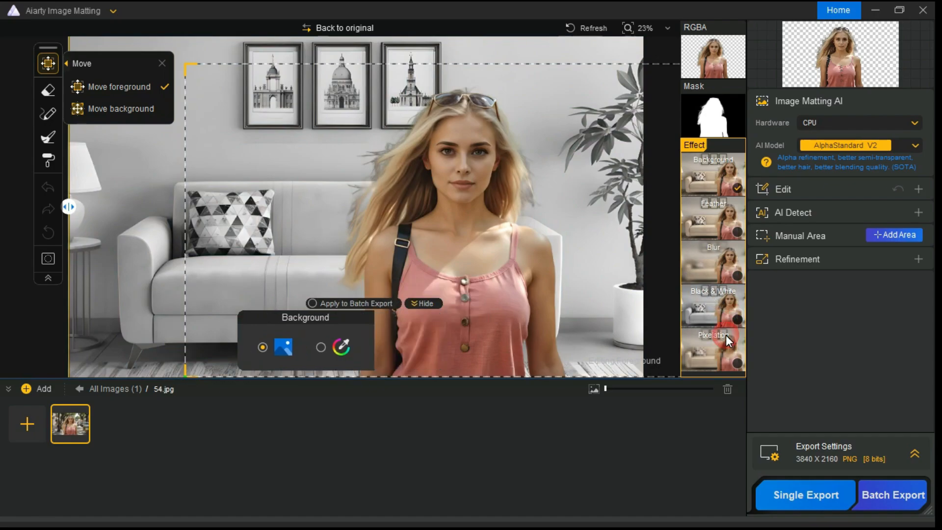
{"action": "left_click", "coordinate": [713, 350]}
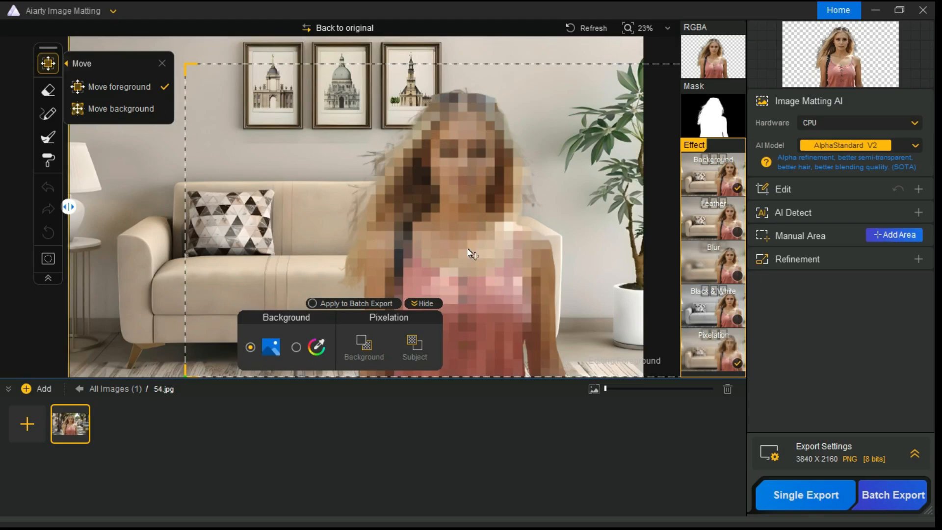
{"action": "left_click", "coordinate": [364, 348]}
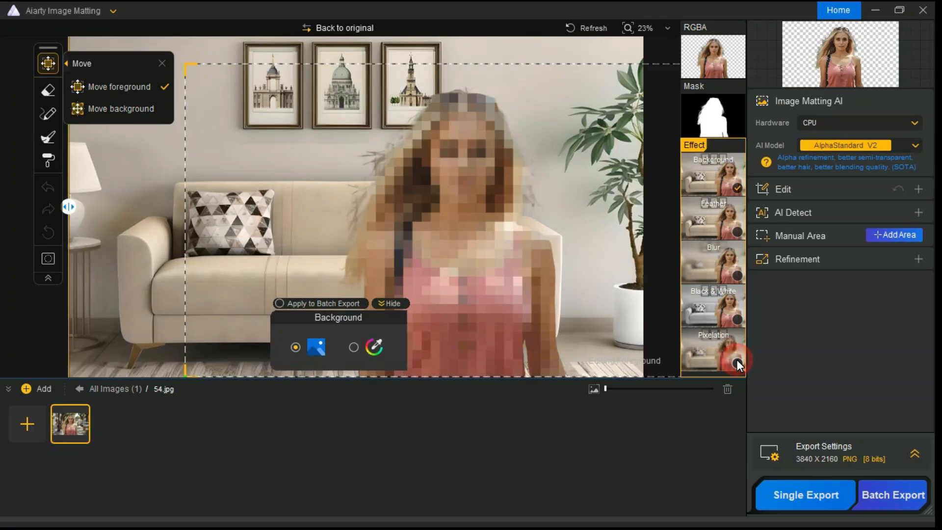
{"action": "left_click", "coordinate": [737, 365]}
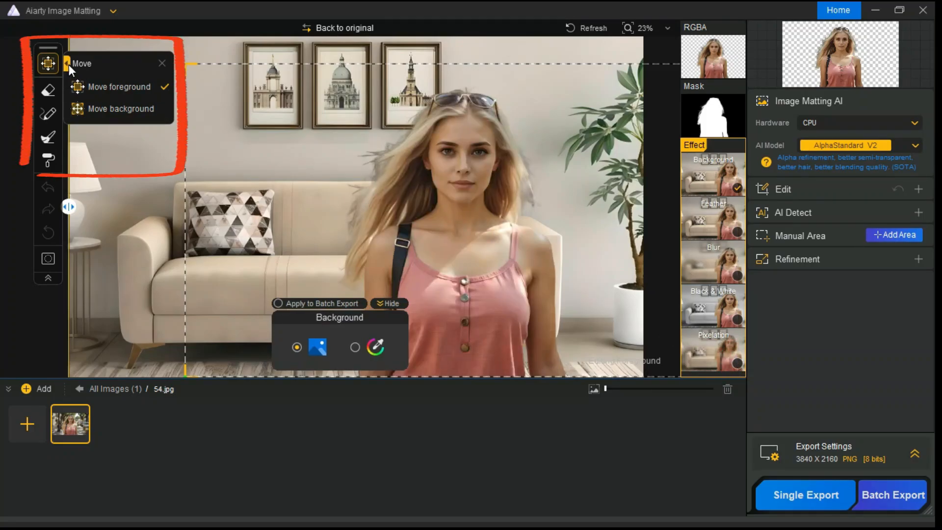
{"action": "left_click", "coordinate": [118, 109]}
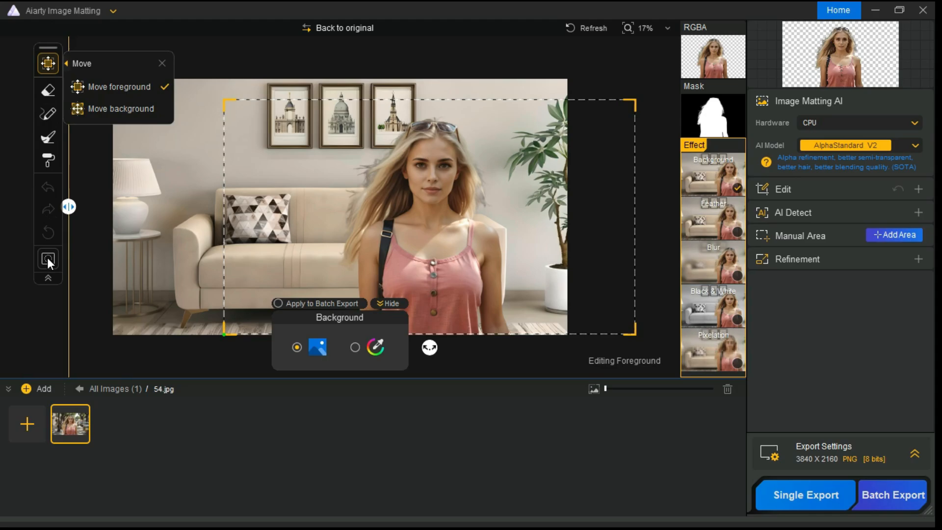
{"action": "left_click", "coordinate": [48, 259]}
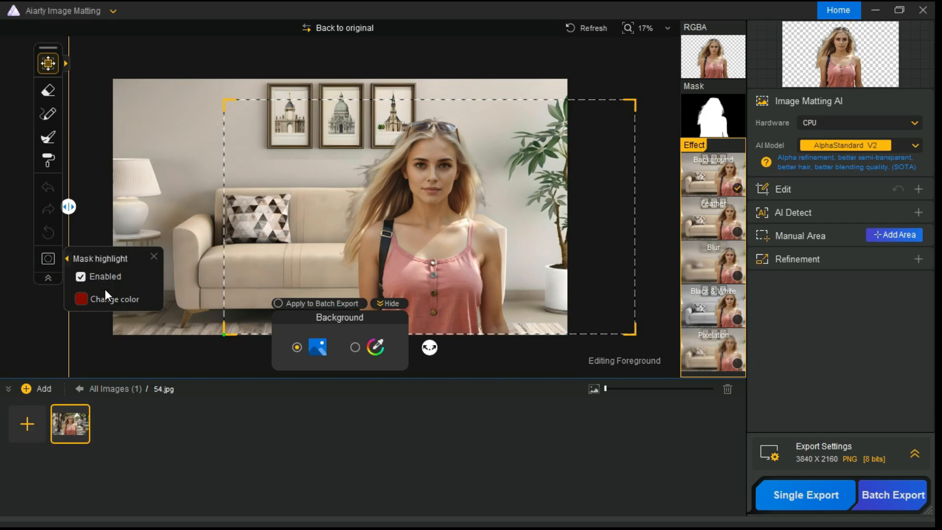
{"action": "left_click", "coordinate": [47, 260]}
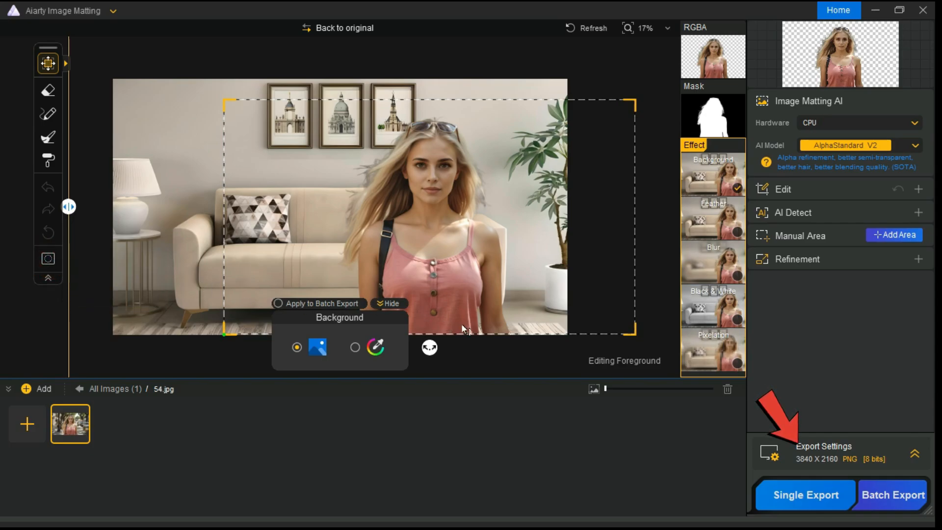
- In Export Settings, adjust the PNG compression level up to 9 and back down to 3
{"action": "left_click", "coordinate": [913, 453]}
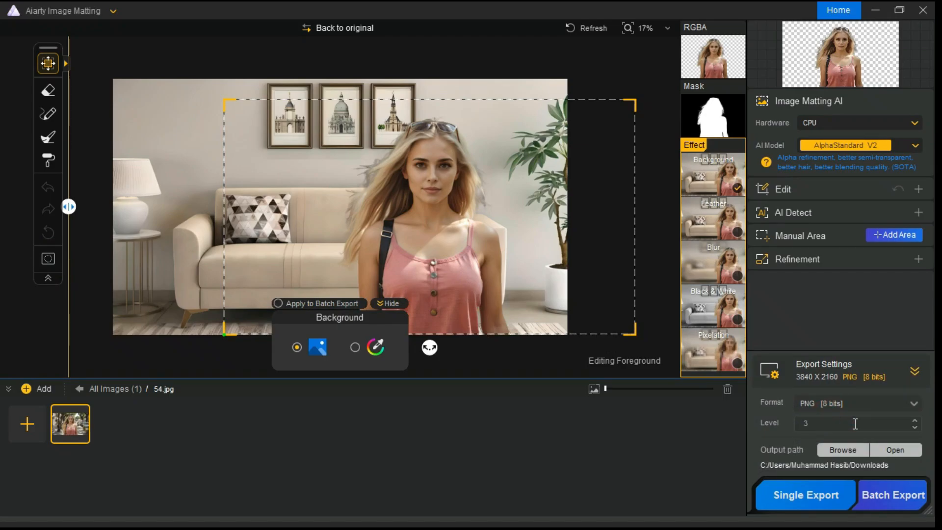
{"action": "left_click", "coordinate": [914, 420]}
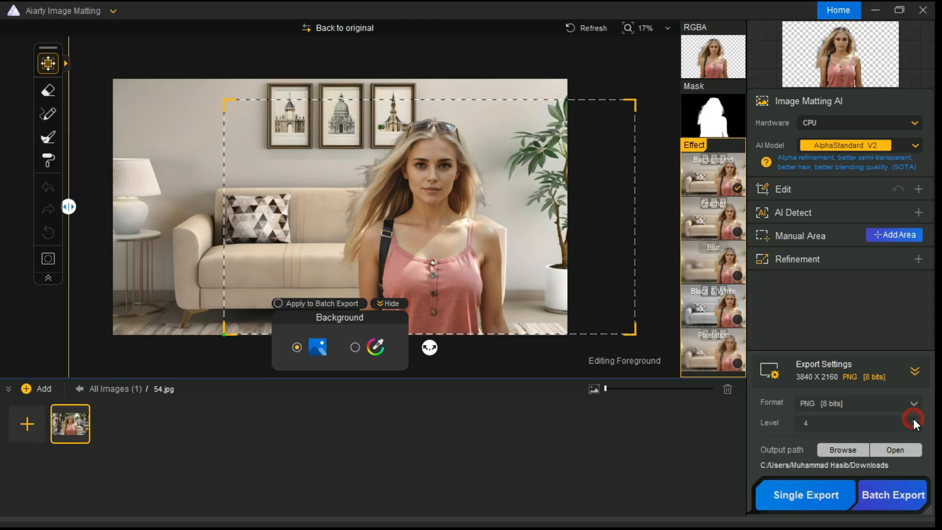
{"action": "left_click", "coordinate": [914, 419]}
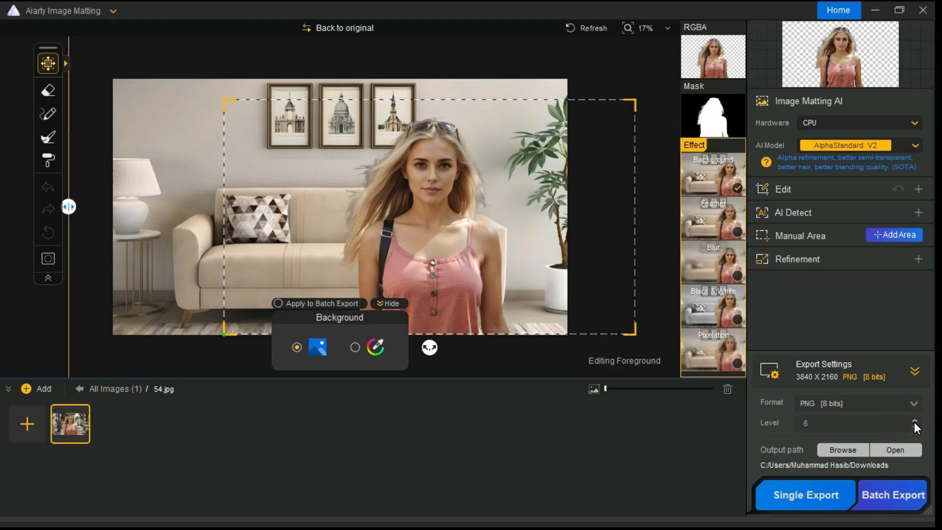
{"action": "left_click", "coordinate": [914, 421]}
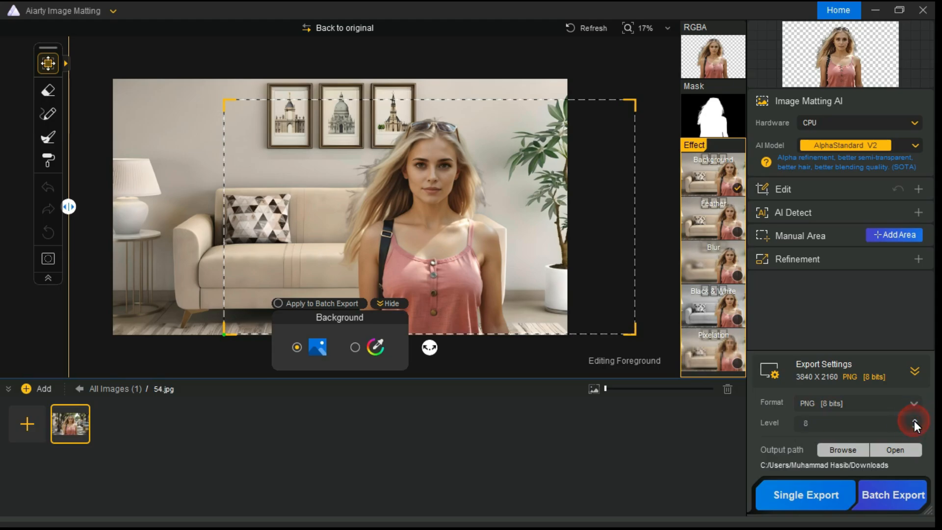
{"action": "left_click", "coordinate": [915, 419]}
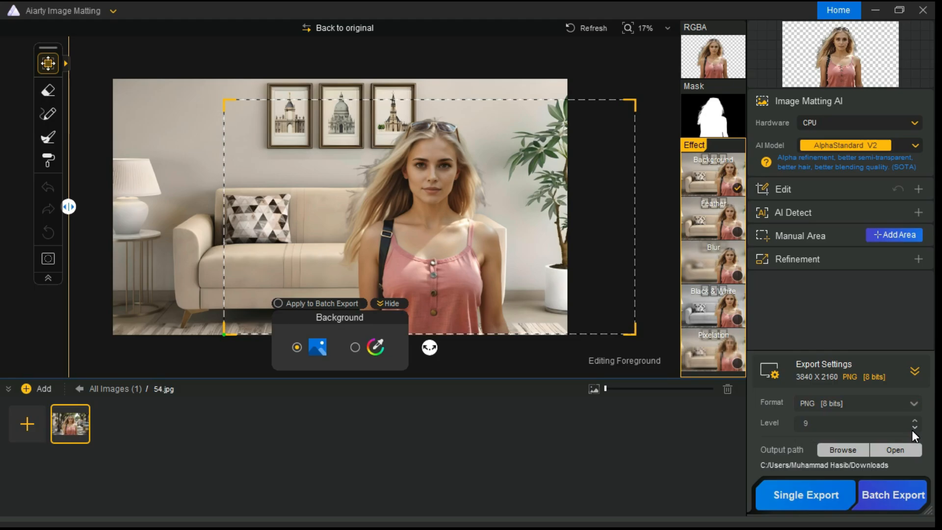
{"action": "left_click", "coordinate": [915, 427]}
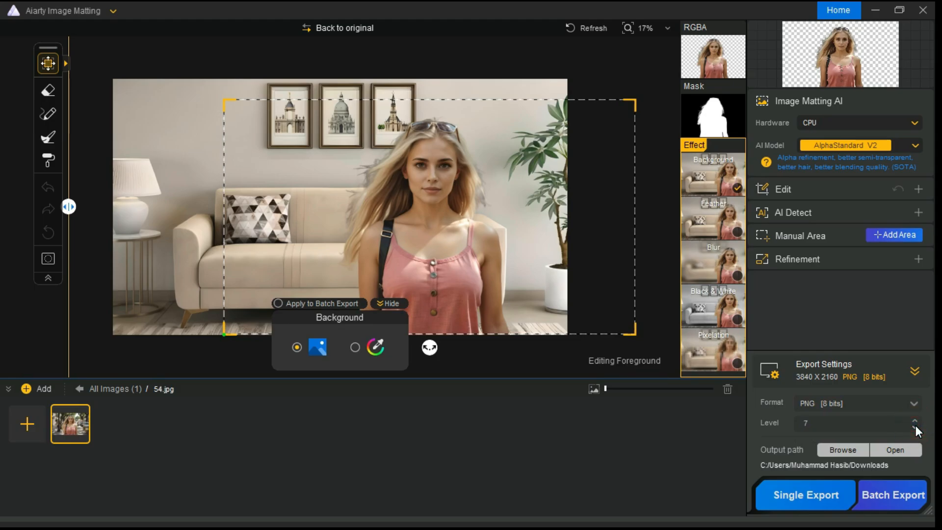
{"action": "left_click", "coordinate": [915, 427]}
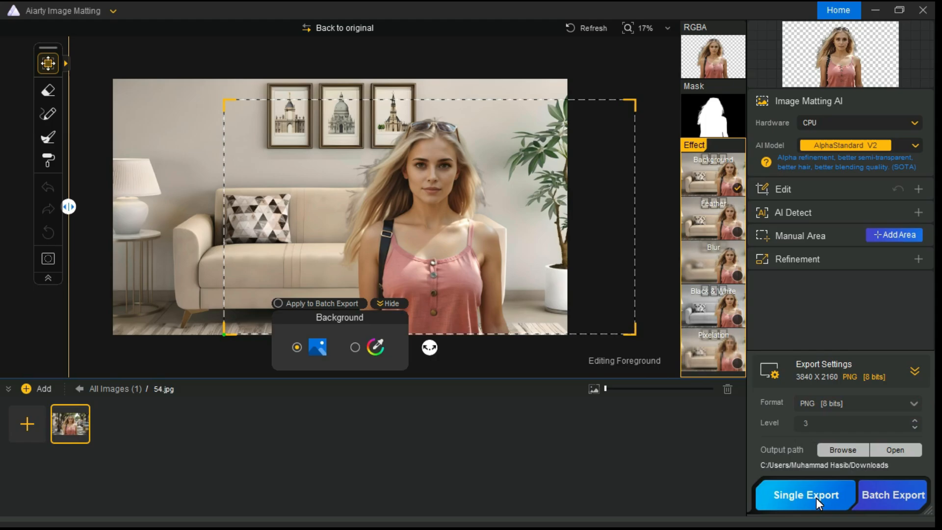
- Run Single Export of the 3840×2160 living-room composite as PNG
{"action": "left_click", "coordinate": [804, 494]}
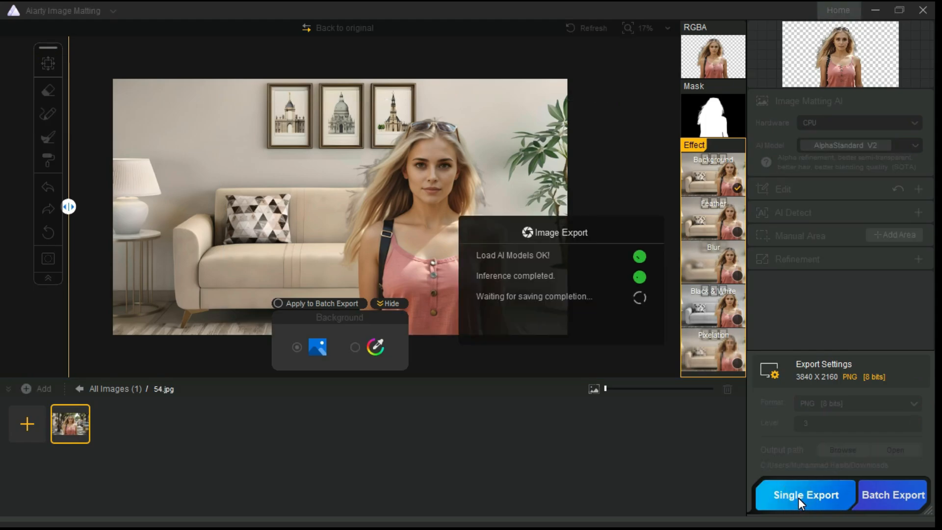